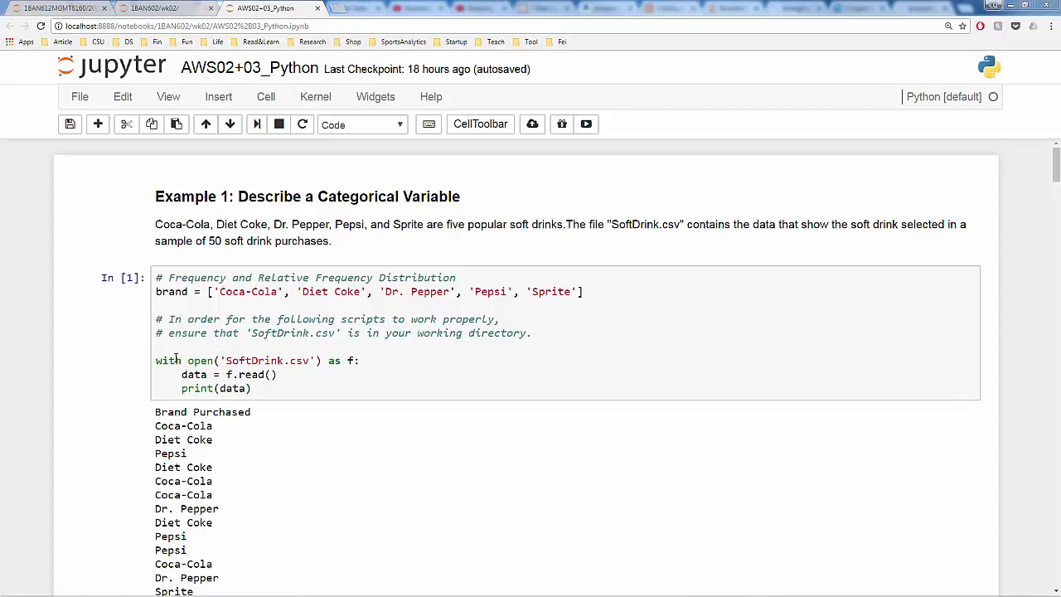
Walk through the drink-file reading and frequency code, highlighting count and Diet Coke's 0.16
{"action": "left_click", "coordinate": [187, 359]}
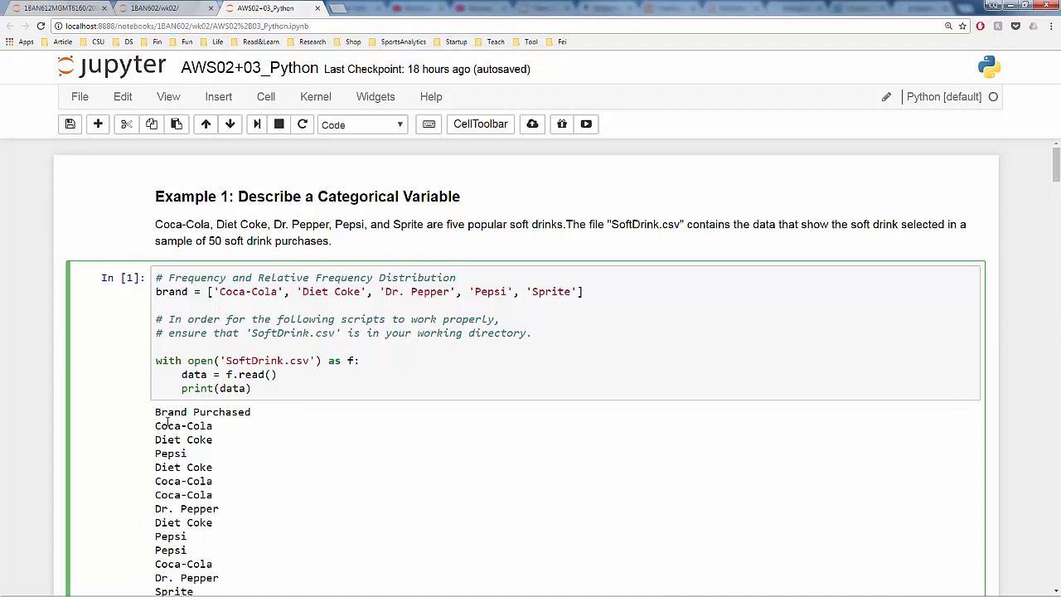
{"action": "left_click", "coordinate": [165, 412]}
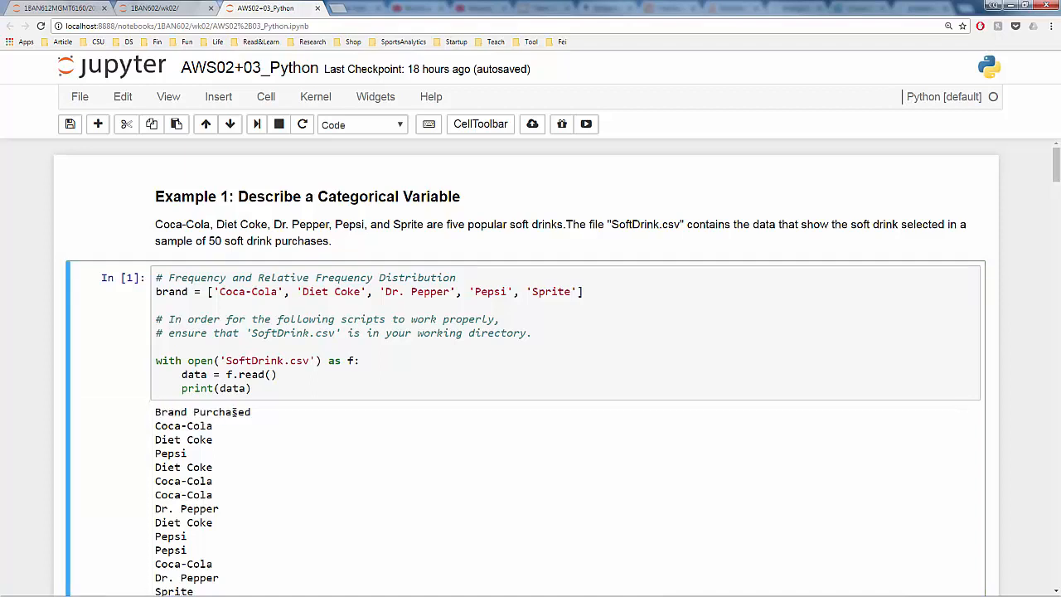
{"action": "mouse_move", "coordinate": [224, 410]}
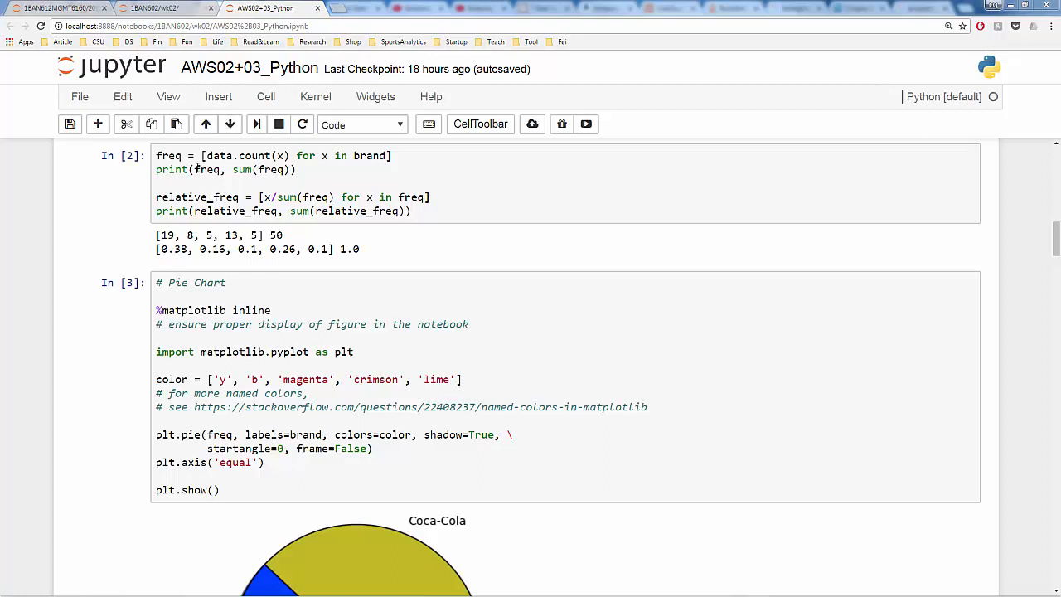
{"action": "left_click", "coordinate": [248, 155]}
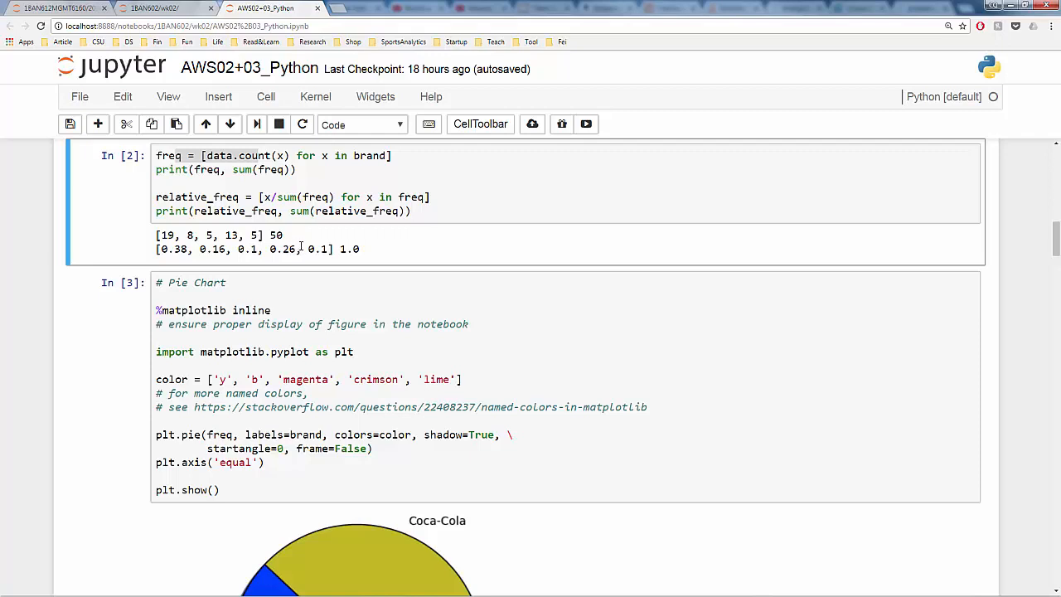
{"action": "double_click", "coordinate": [274, 235]}
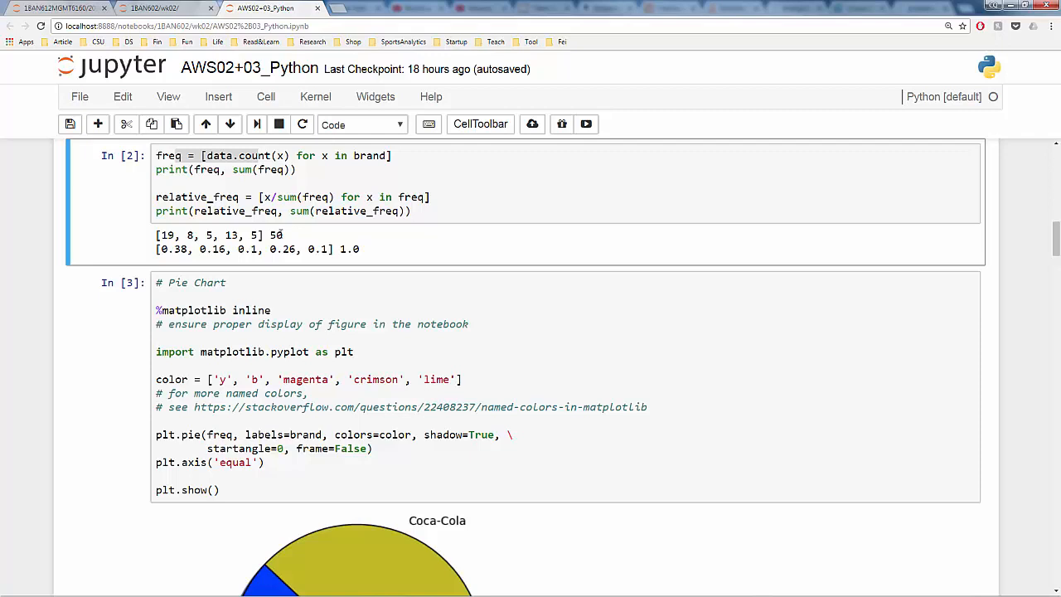
{"action": "mouse_move", "coordinate": [283, 237]}
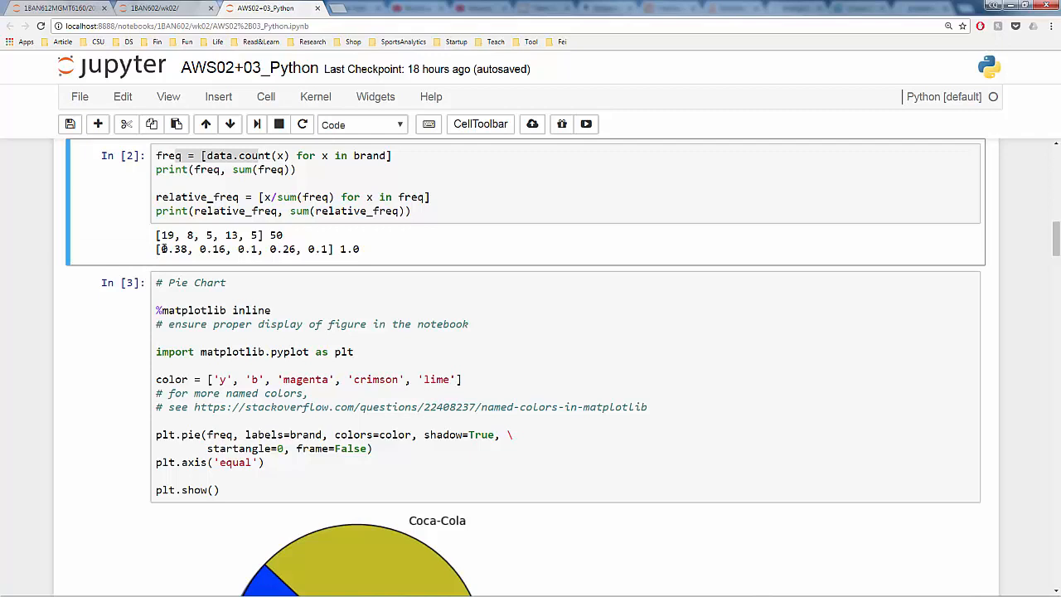
{"action": "double_click", "coordinate": [174, 249]}
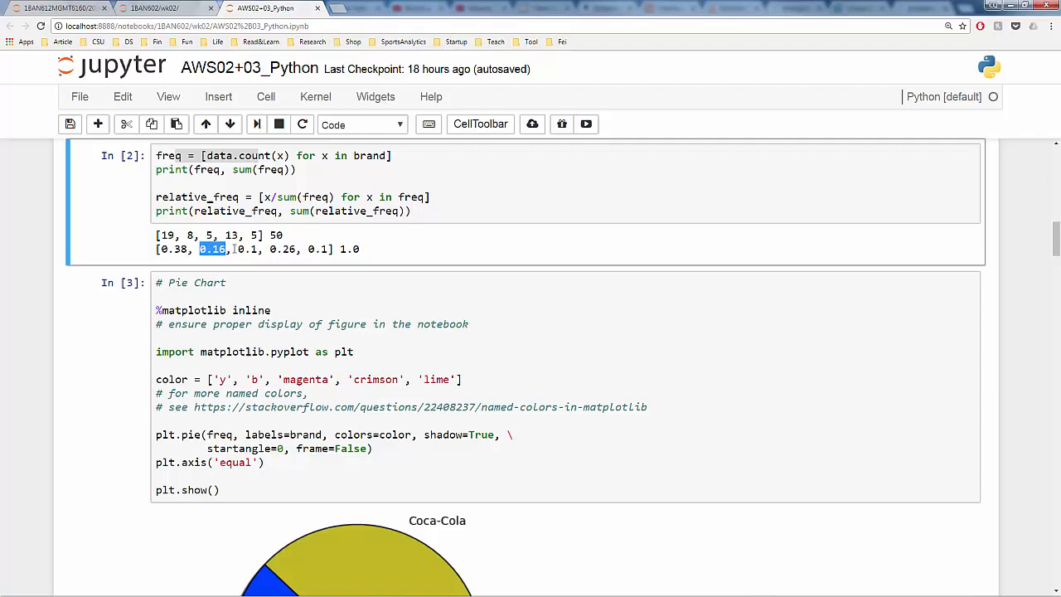
{"action": "scroll", "scroll_direction": "down", "scroll_amount": 3}
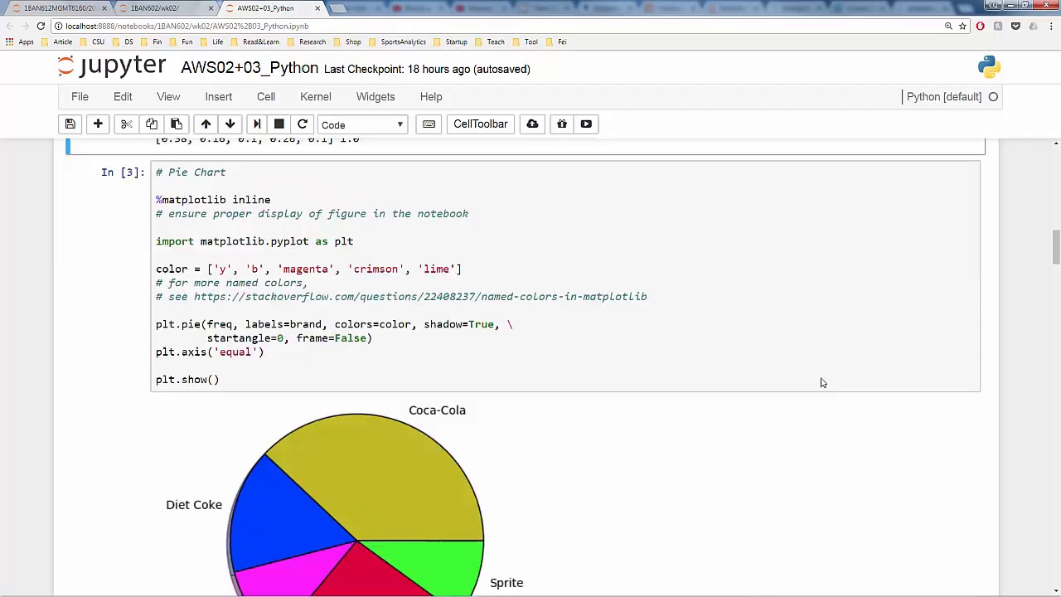
{"action": "mouse_move", "coordinate": [806, 347]}
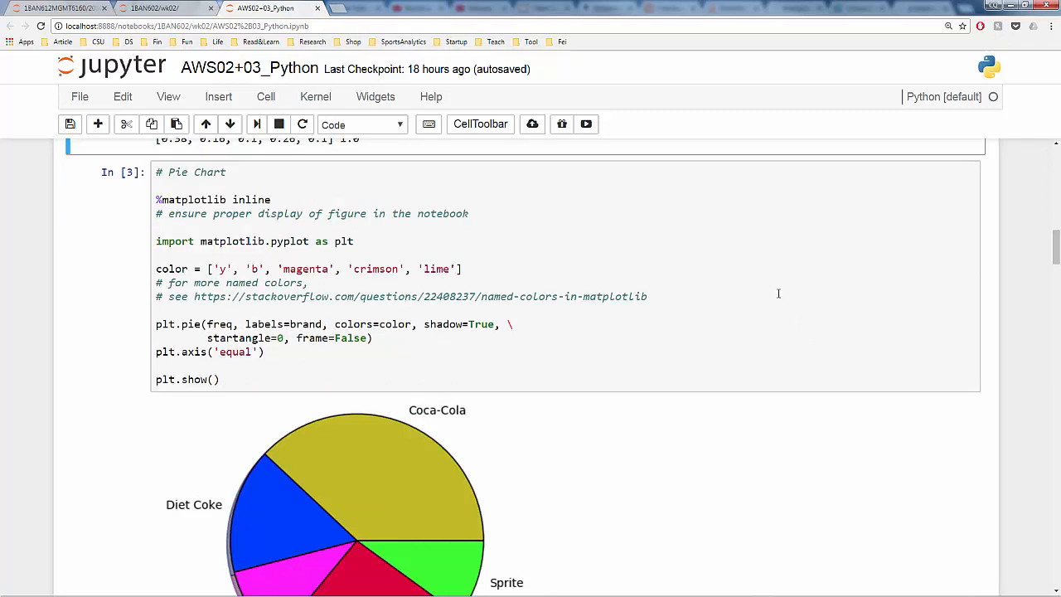
{"action": "mouse_move", "coordinate": [766, 288]}
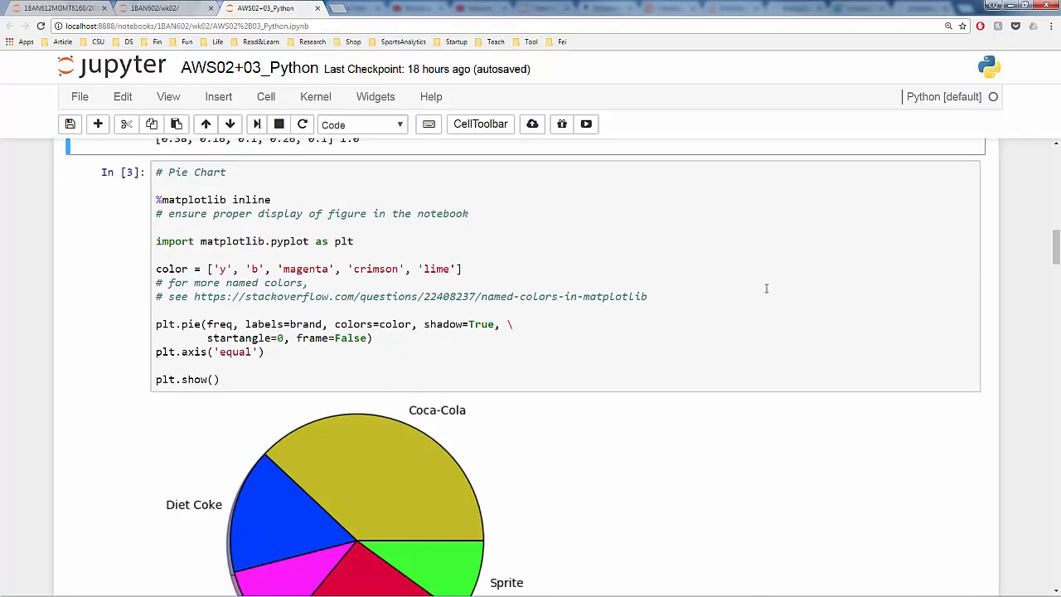
{"action": "mouse_move", "coordinate": [738, 275]}
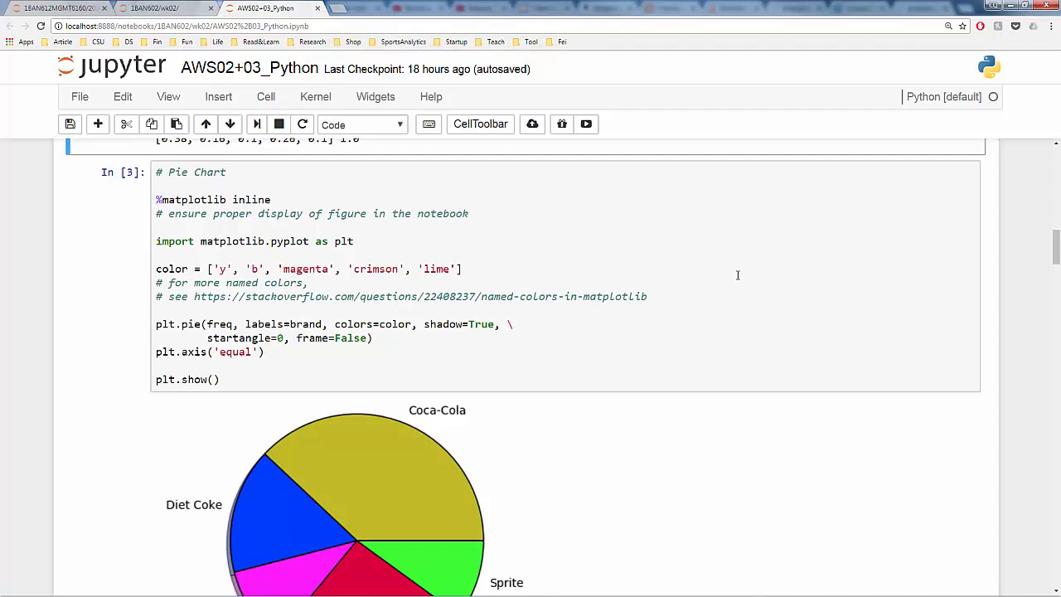
{"action": "mouse_move", "coordinate": [73, 231]}
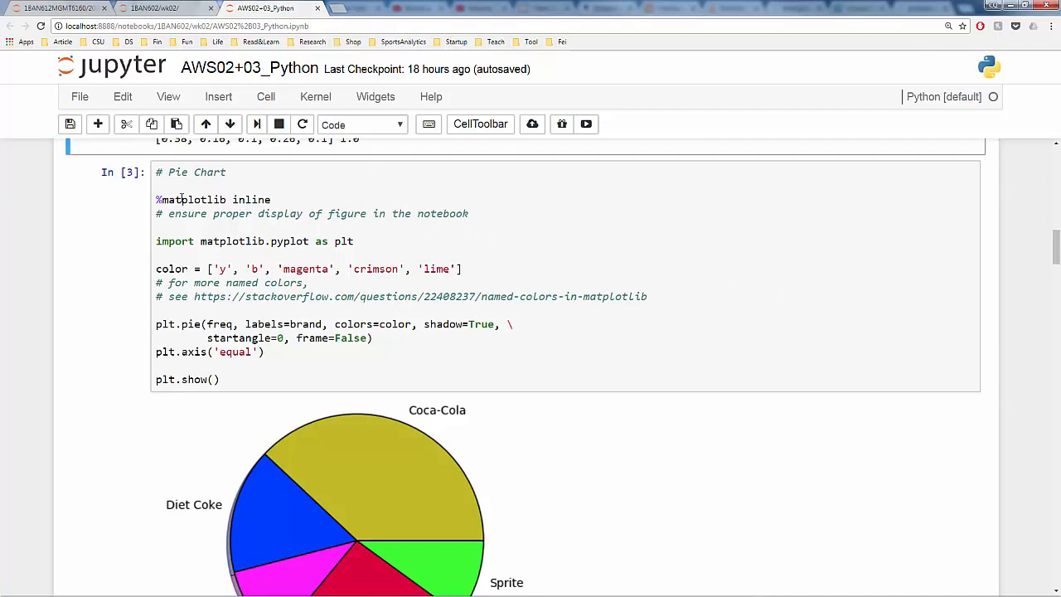
Step into the pie chart code and scroll past its chart
{"action": "left_click", "coordinate": [217, 213]}
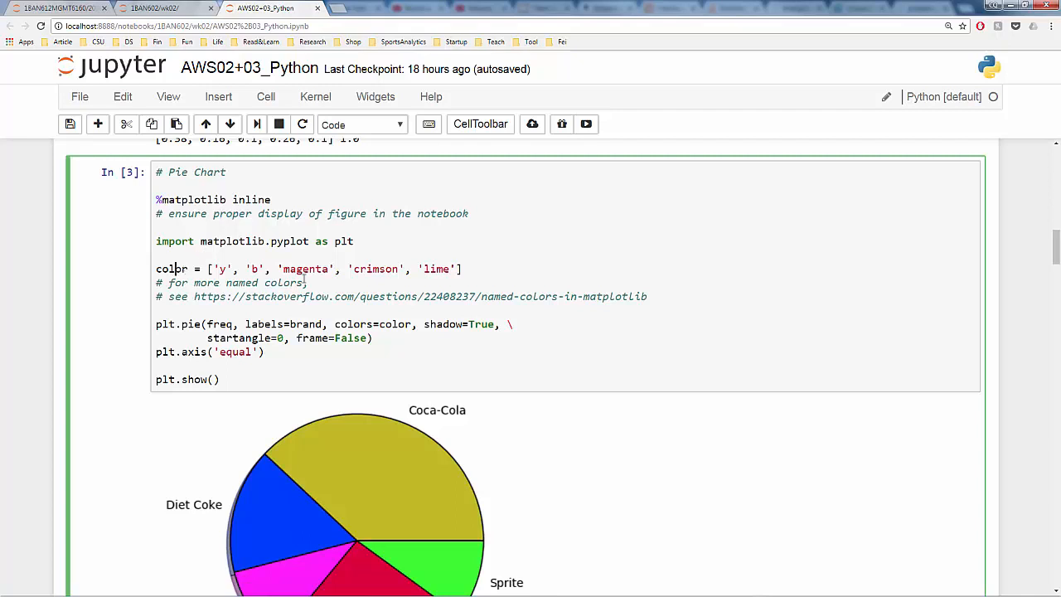
{"action": "mouse_move", "coordinate": [310, 278]}
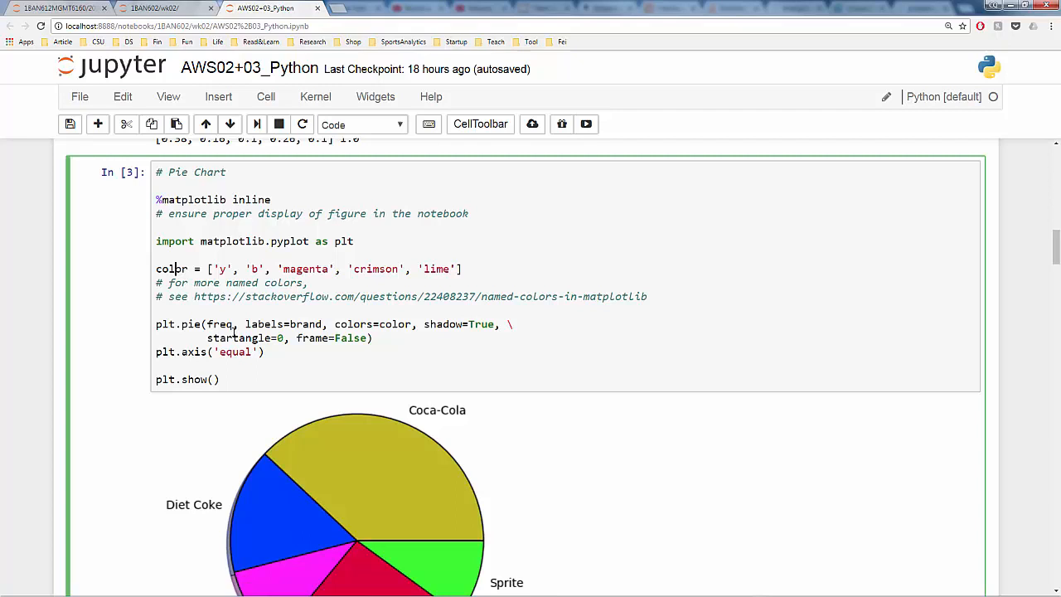
{"action": "scroll", "scroll_direction": "down", "scroll_amount": 3}
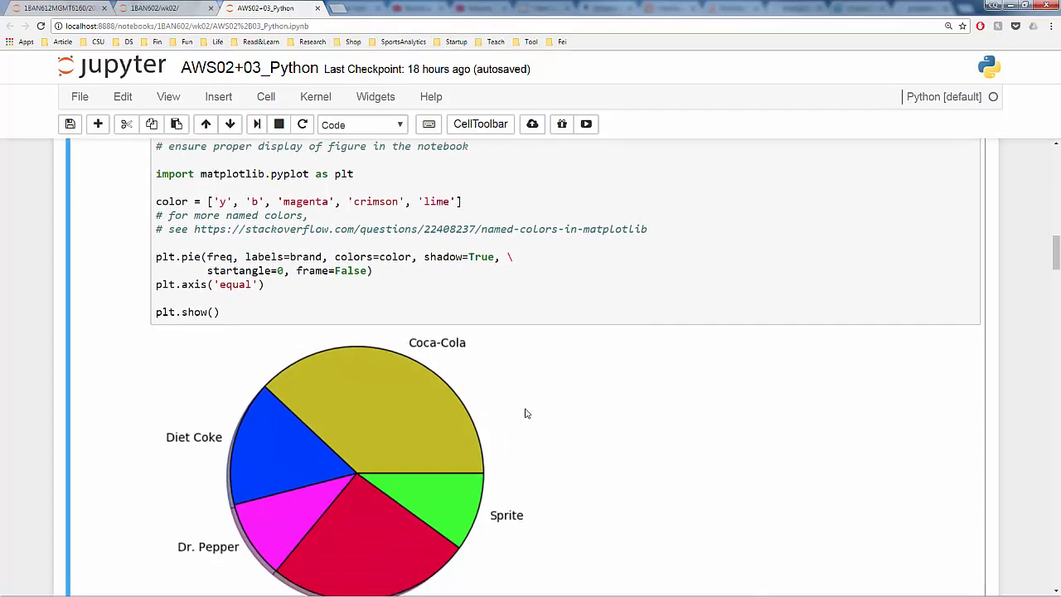
{"action": "scroll", "scroll_direction": "down", "scroll_amount": 3}
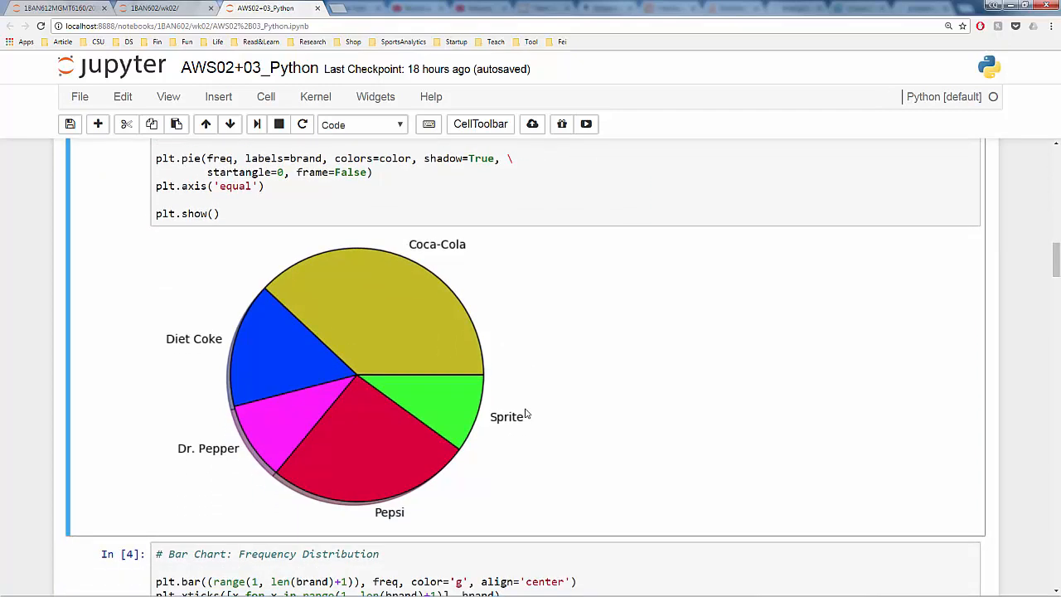
{"action": "scroll", "scroll_direction": "down", "scroll_amount": 3}
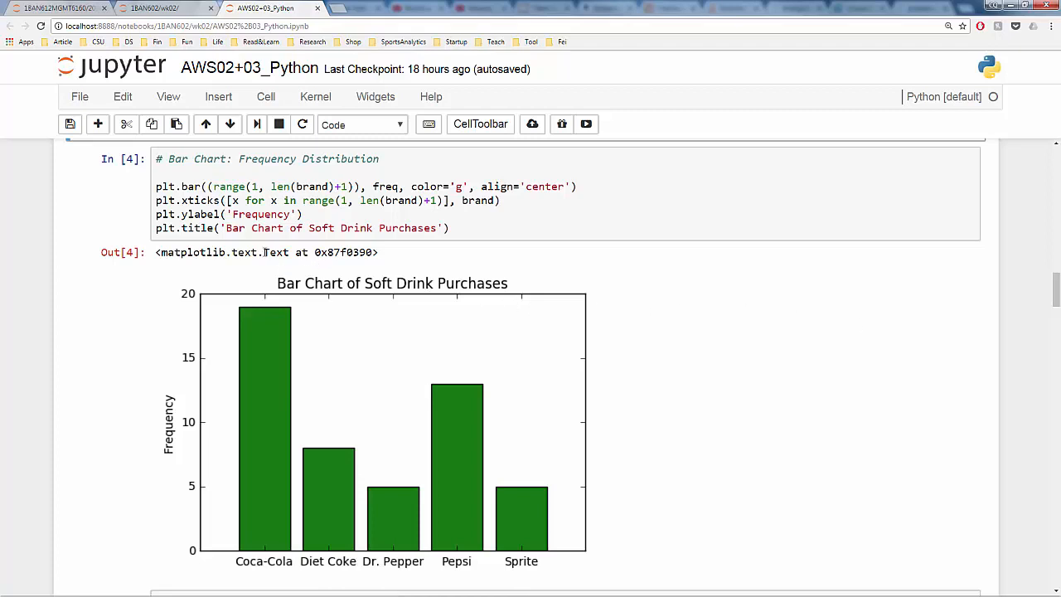
Review the frequency bar chart using freq as bar heights, then scroll to the NBA cell
{"action": "left_click", "coordinate": [234, 186]}
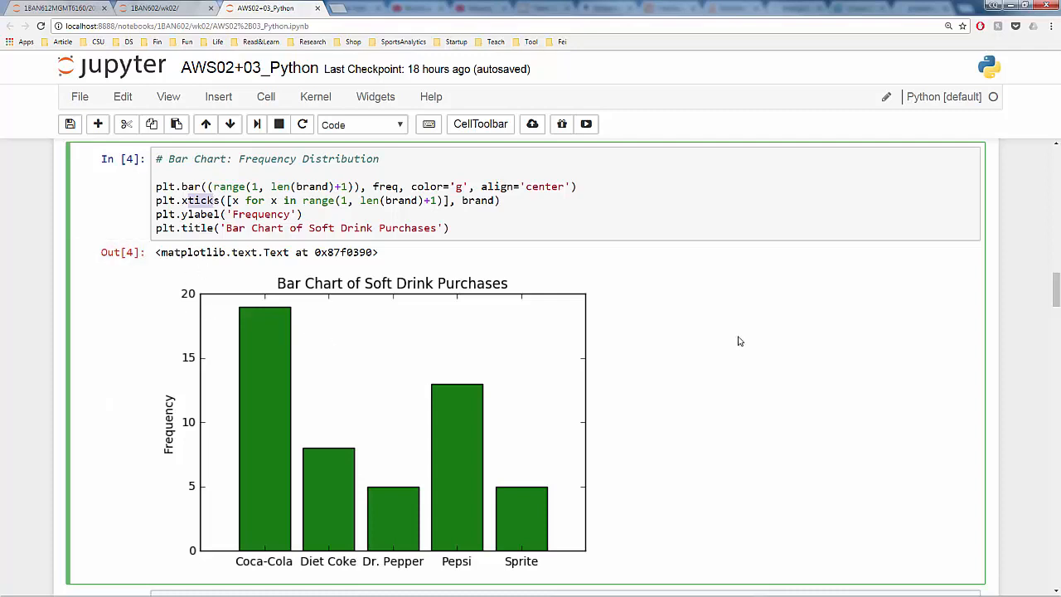
{"action": "mouse_move", "coordinate": [498, 350]}
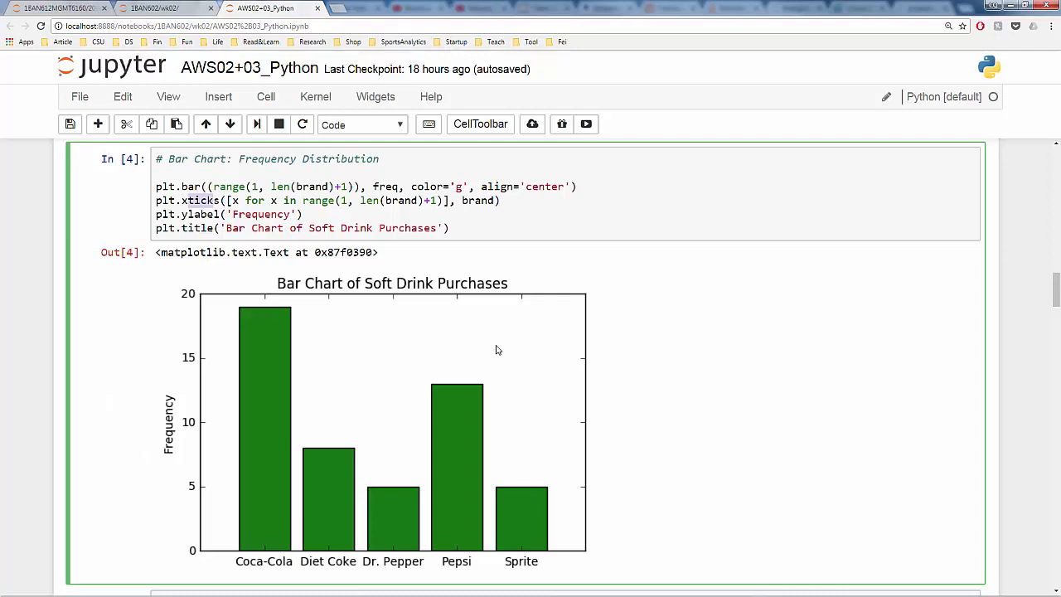
{"action": "mouse_move", "coordinate": [483, 346]}
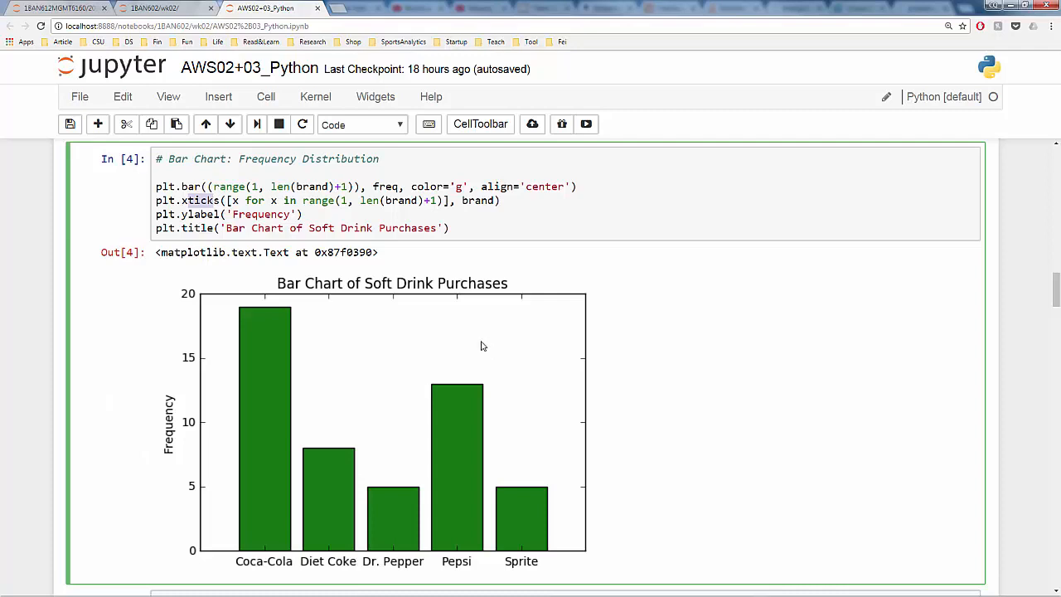
{"action": "mouse_move", "coordinate": [470, 323]}
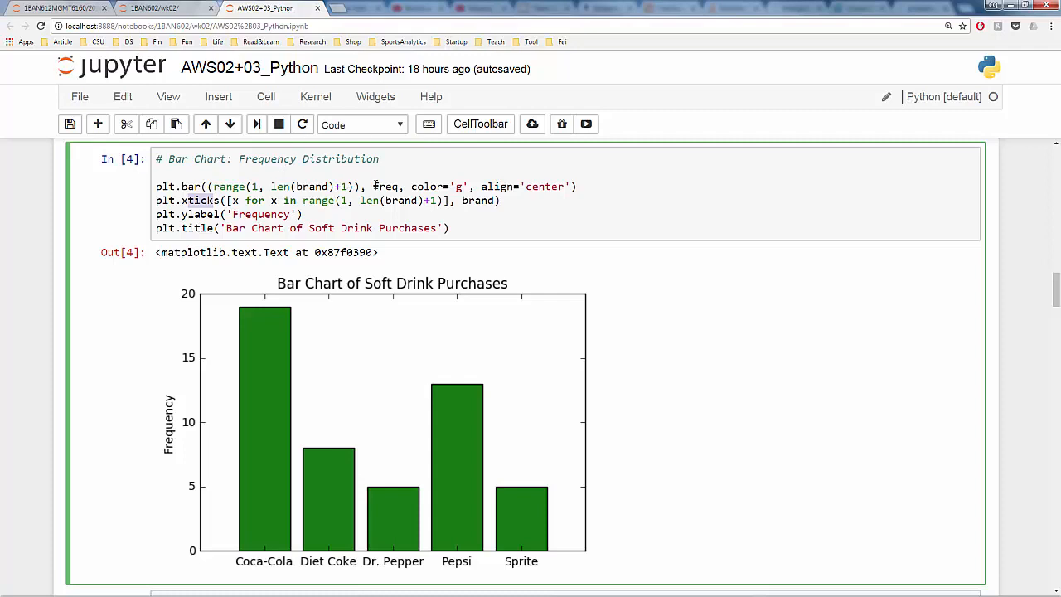
{"action": "double_click", "coordinate": [387, 186]}
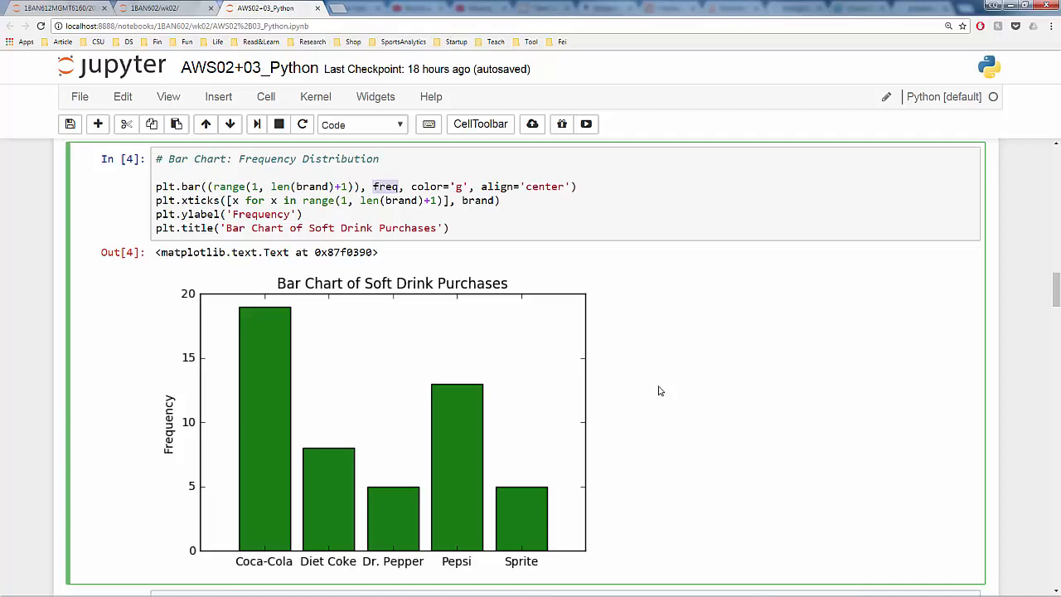
{"action": "scroll", "scroll_direction": "down", "scroll_amount": 3}
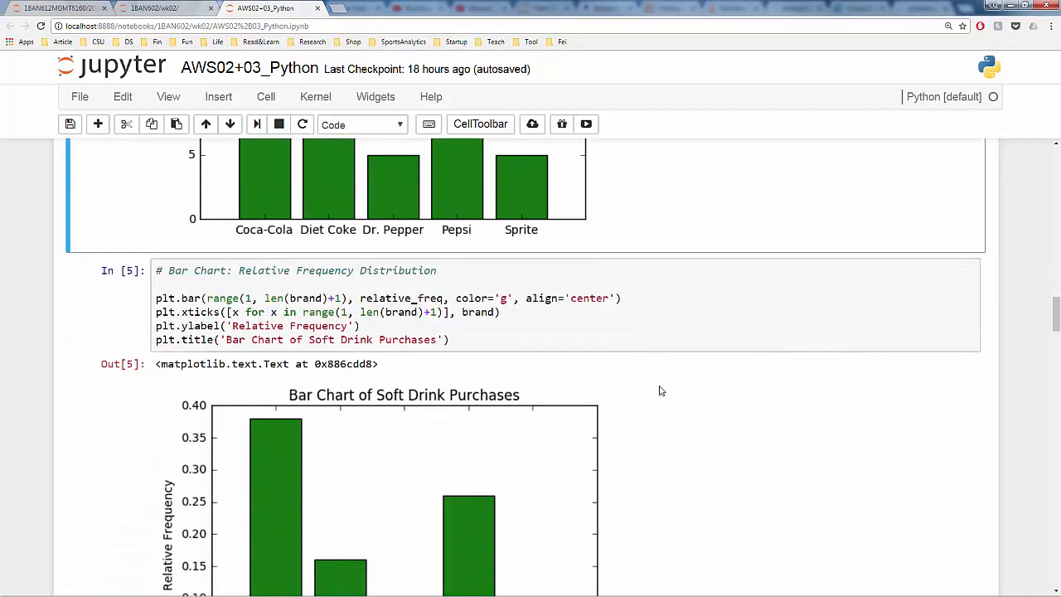
{"action": "scroll", "scroll_direction": "down", "scroll_amount": 3}
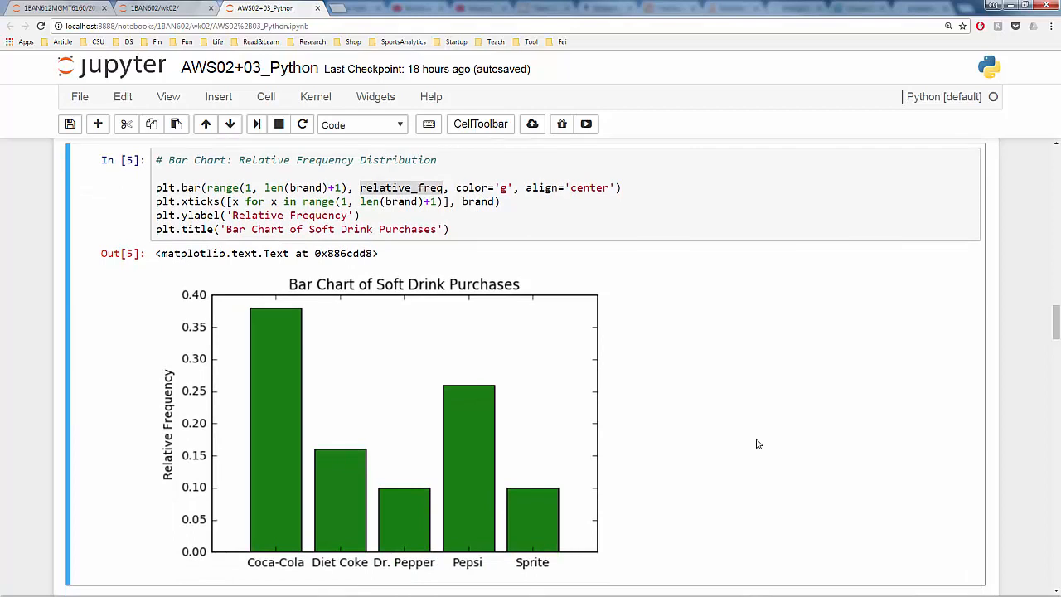
{"action": "mouse_move", "coordinate": [749, 382]}
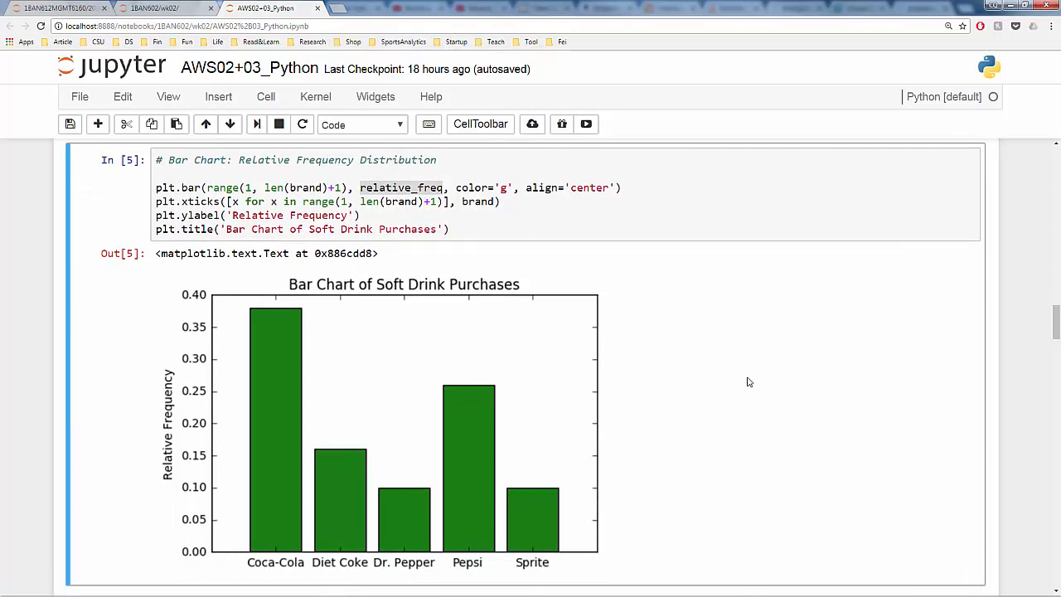
{"action": "mouse_move", "coordinate": [755, 373]}
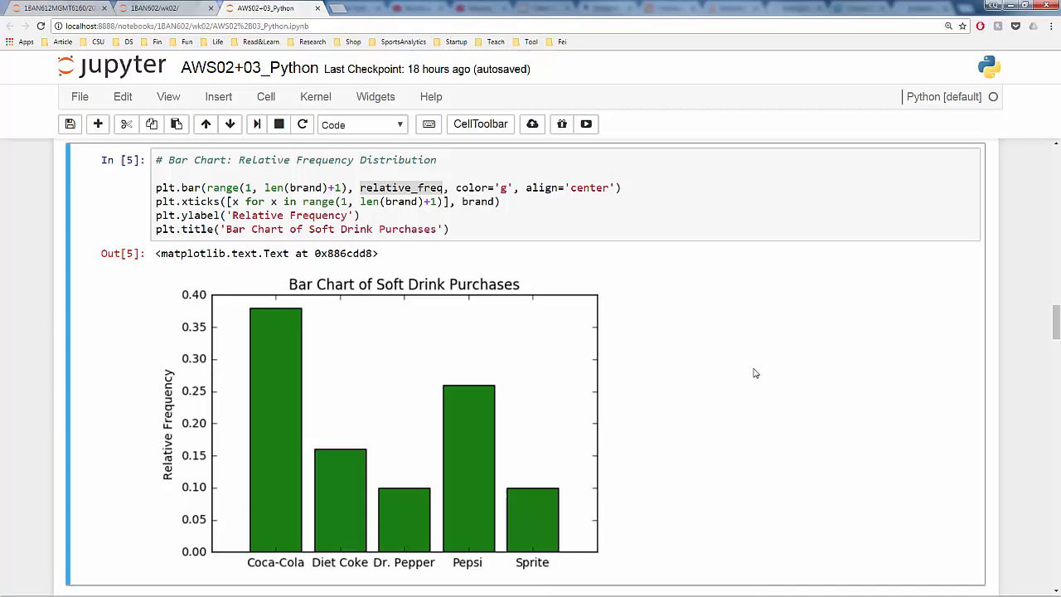
{"action": "scroll", "scroll_direction": "down", "scroll_amount": 3}
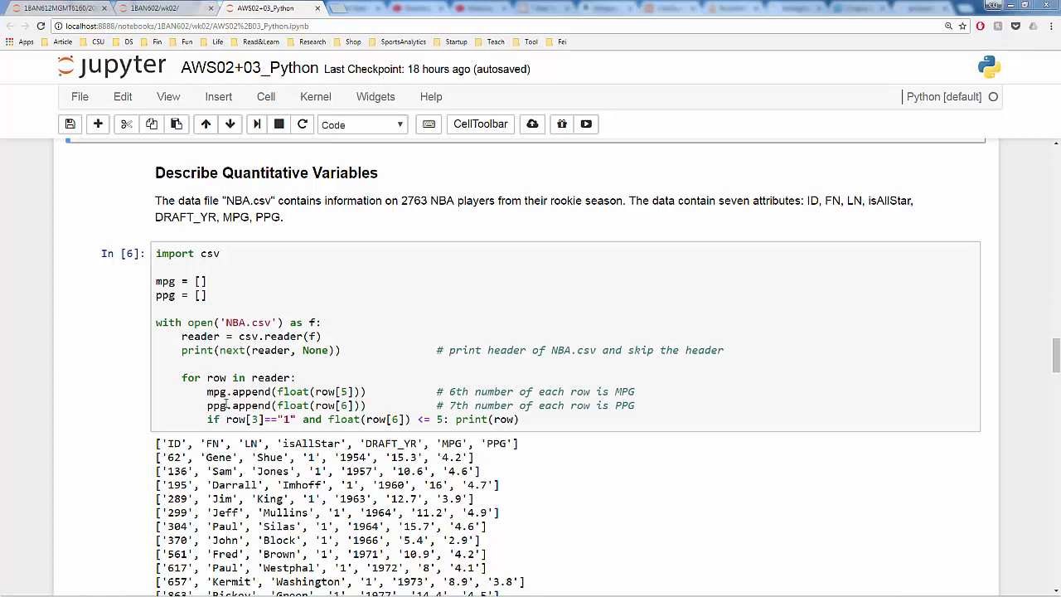
{"action": "mouse_move", "coordinate": [177, 440]}
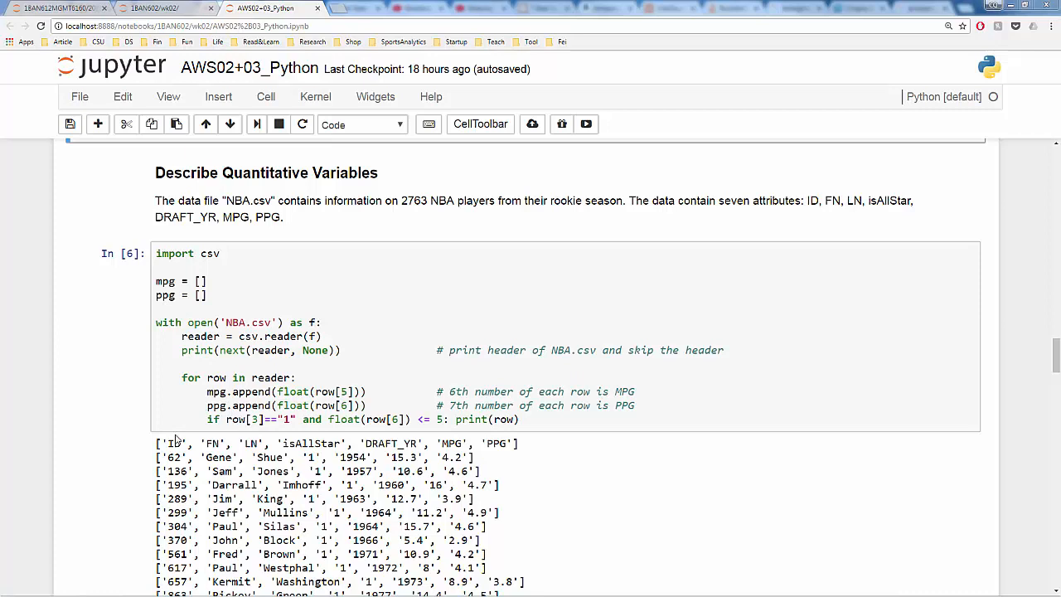
{"action": "mouse_move", "coordinate": [181, 440]}
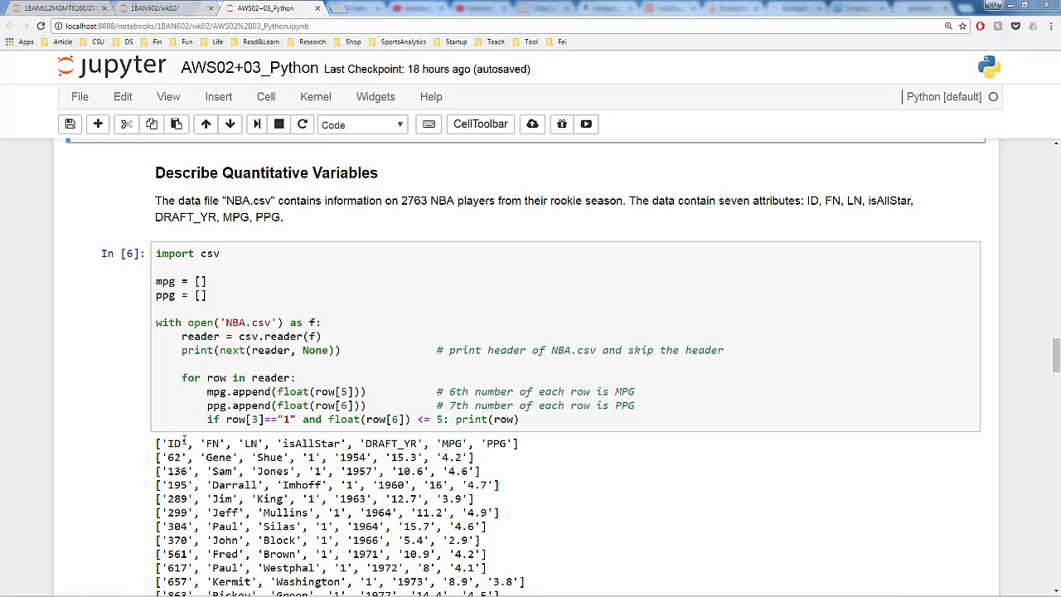
{"action": "scroll", "scroll_direction": "down", "scroll_amount": 3}
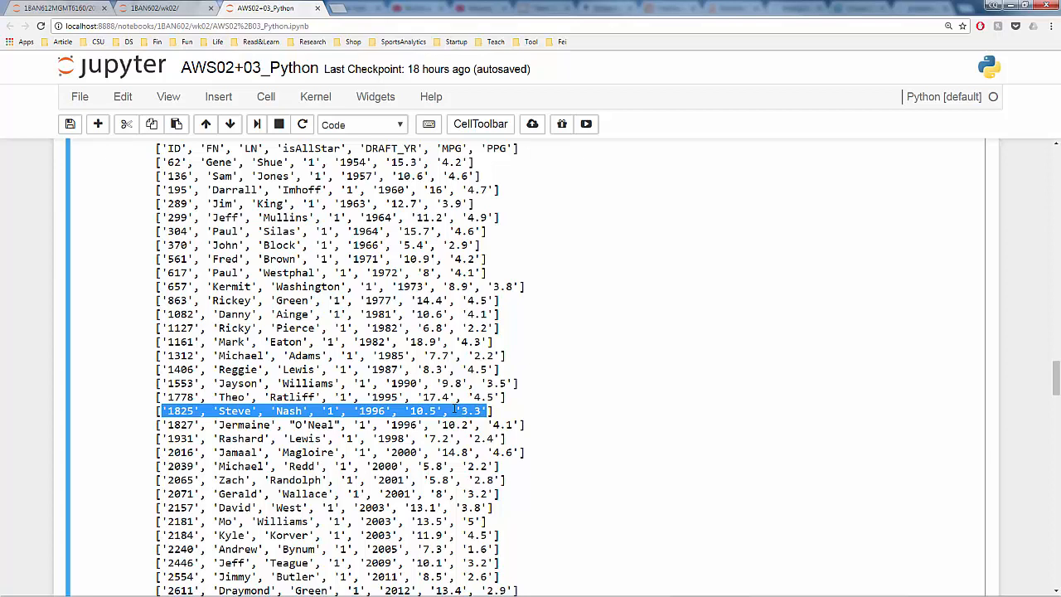
{"action": "mouse_move", "coordinate": [475, 422]}
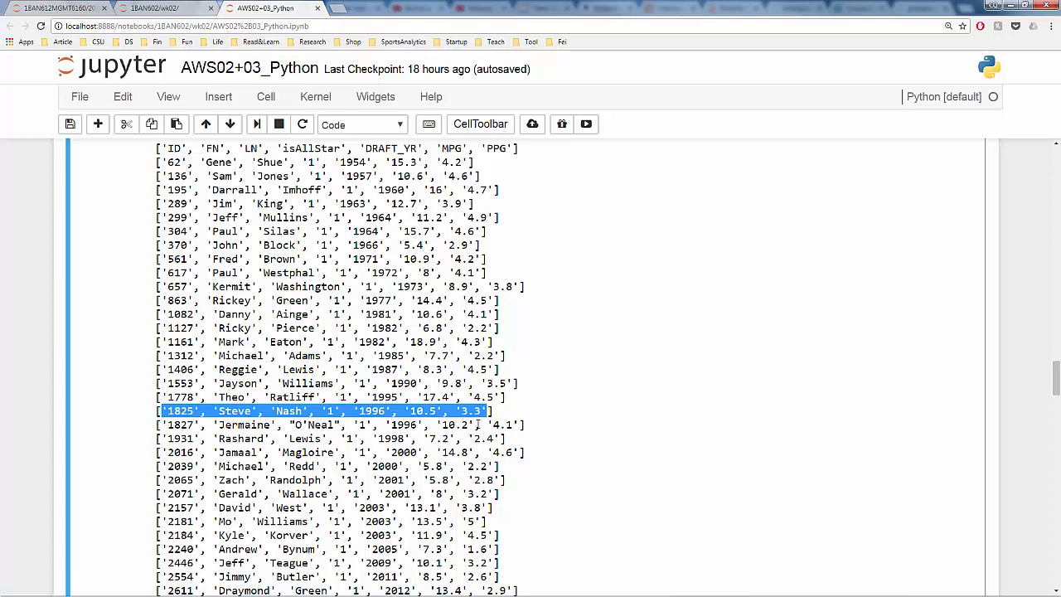
{"action": "mouse_move", "coordinate": [474, 431]}
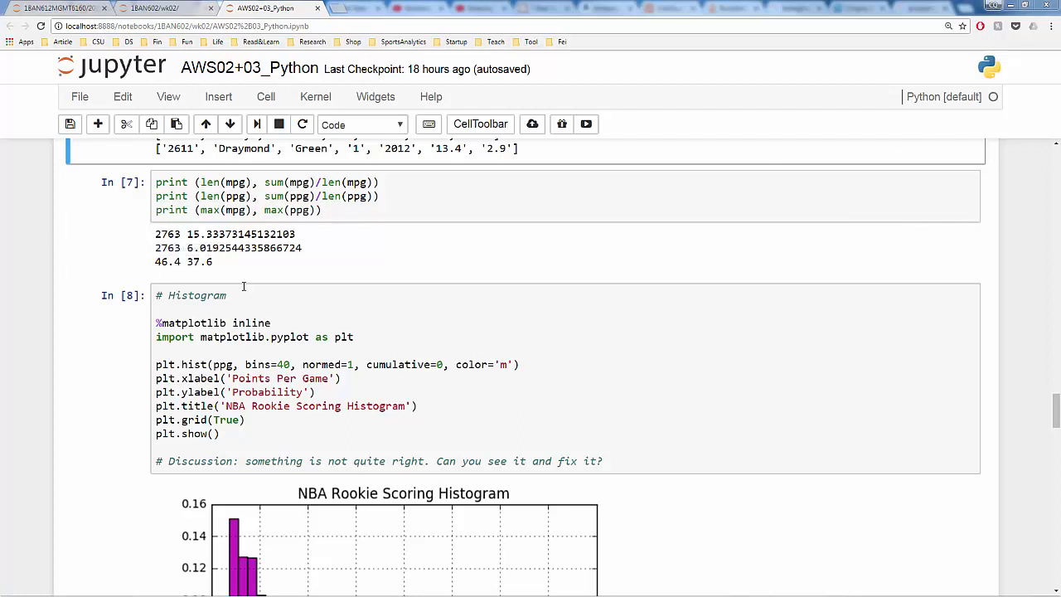
{"action": "mouse_move", "coordinate": [213, 237]}
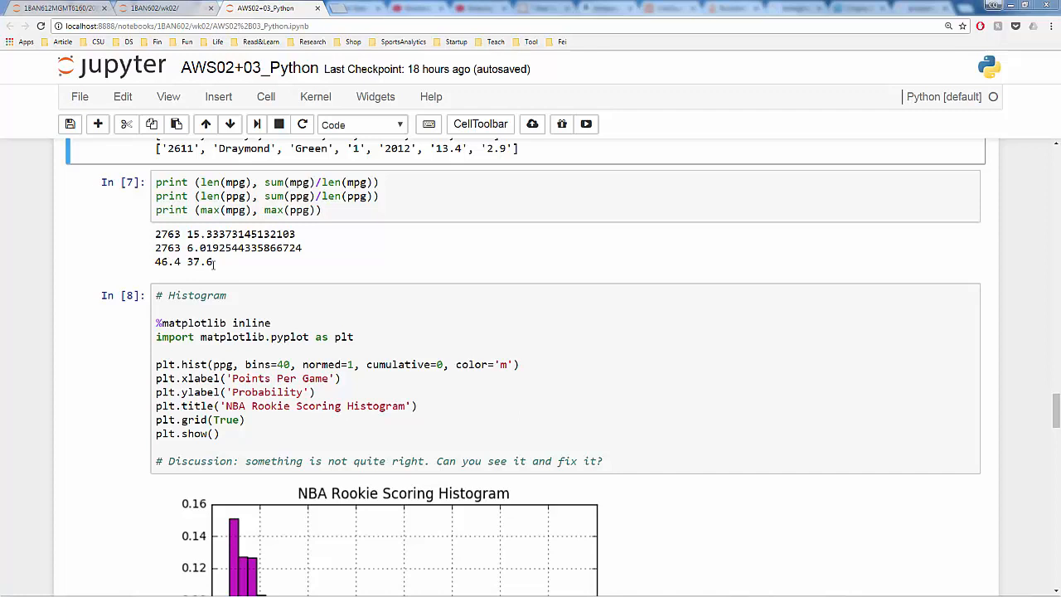
{"action": "mouse_move", "coordinate": [215, 268]}
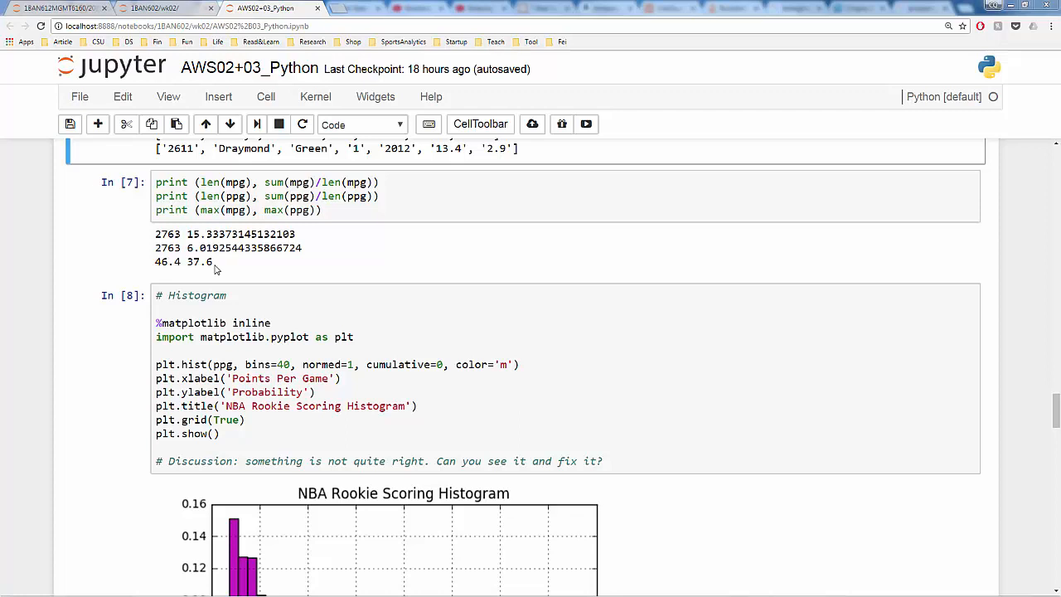
{"action": "mouse_move", "coordinate": [313, 315]}
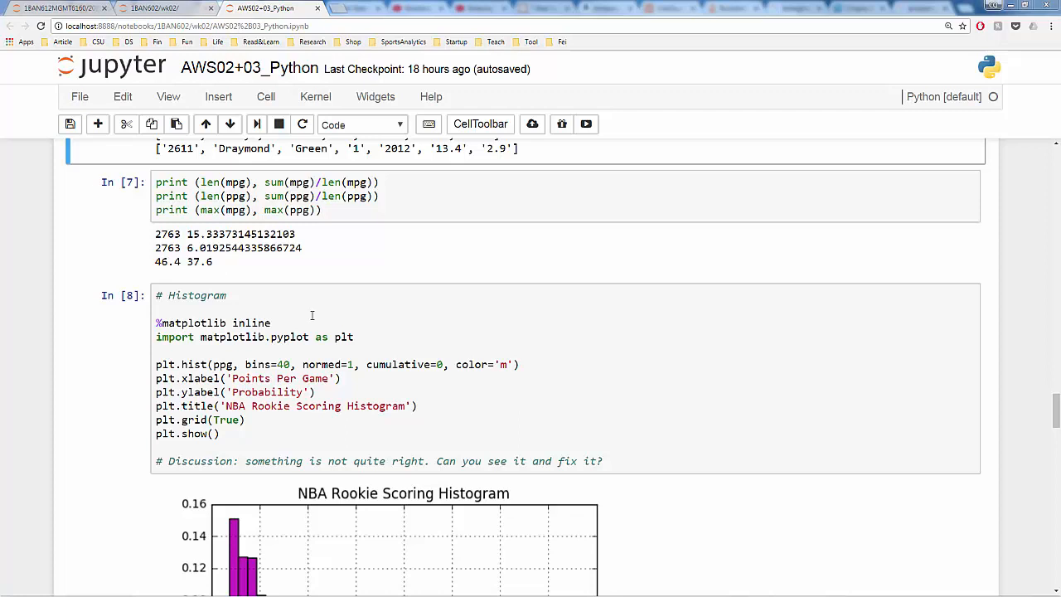
{"action": "mouse_move", "coordinate": [966, 323]}
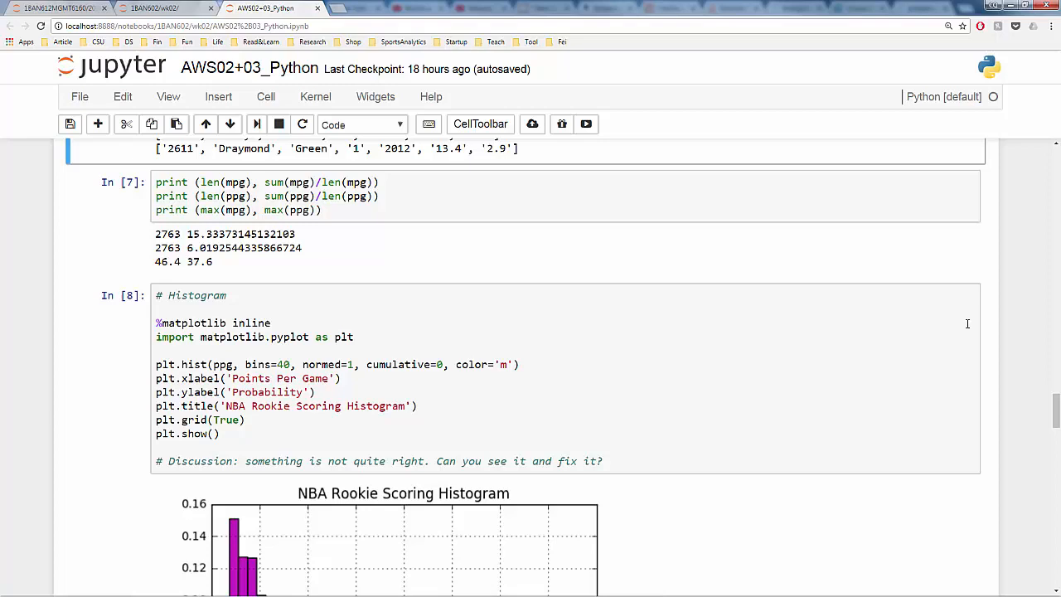
{"action": "mouse_move", "coordinate": [872, 379]}
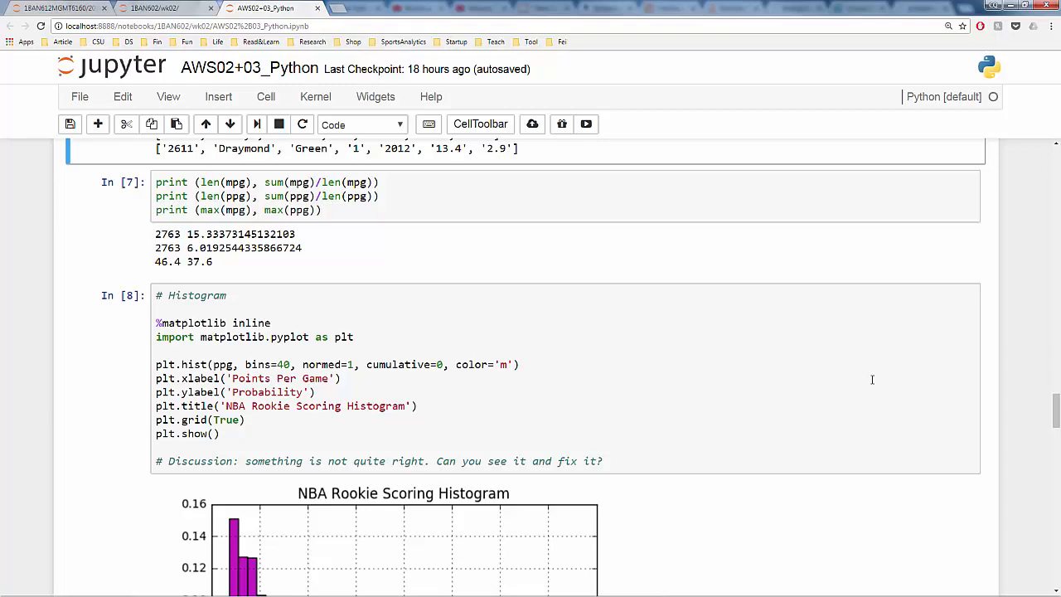
Scroll past the In [7] summary stats and In [8] PPG histogram to the In [9] box plot
{"action": "scroll", "scroll_direction": "down", "scroll_amount": 3}
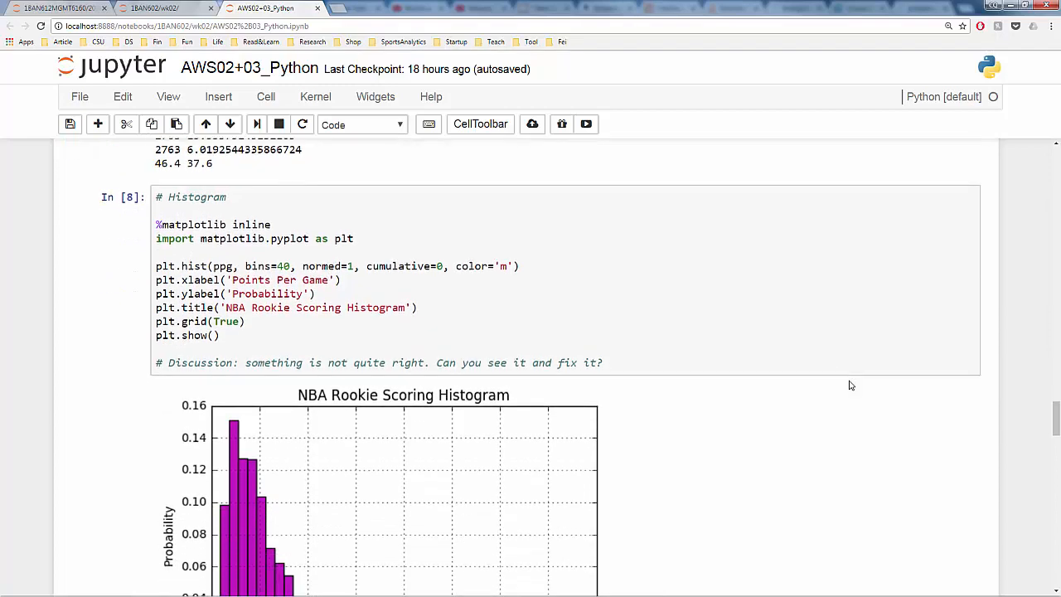
{"action": "scroll", "scroll_direction": "down", "scroll_amount": 3}
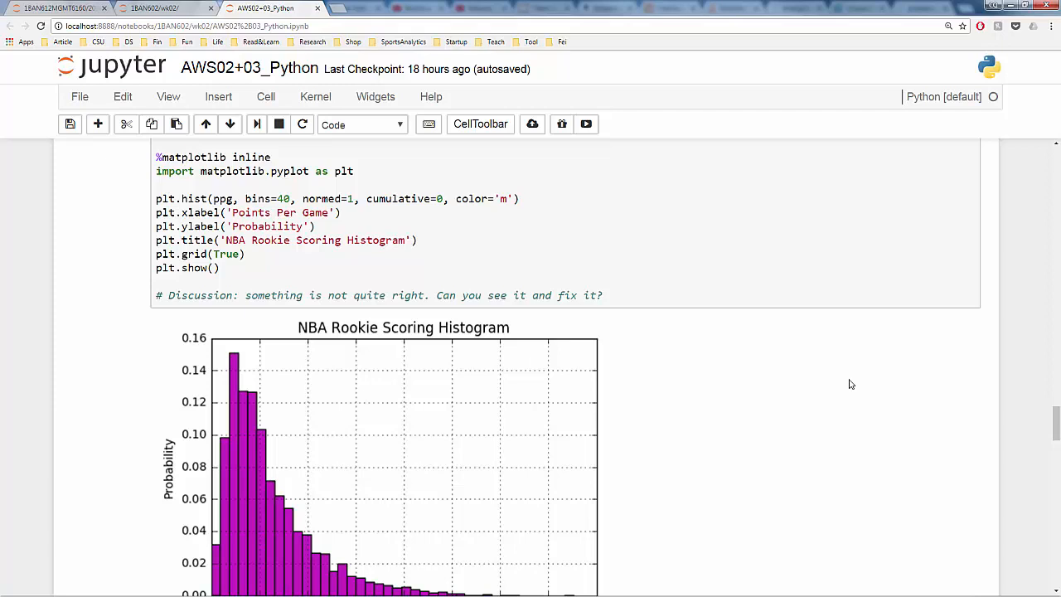
{"action": "mouse_move", "coordinate": [848, 375]}
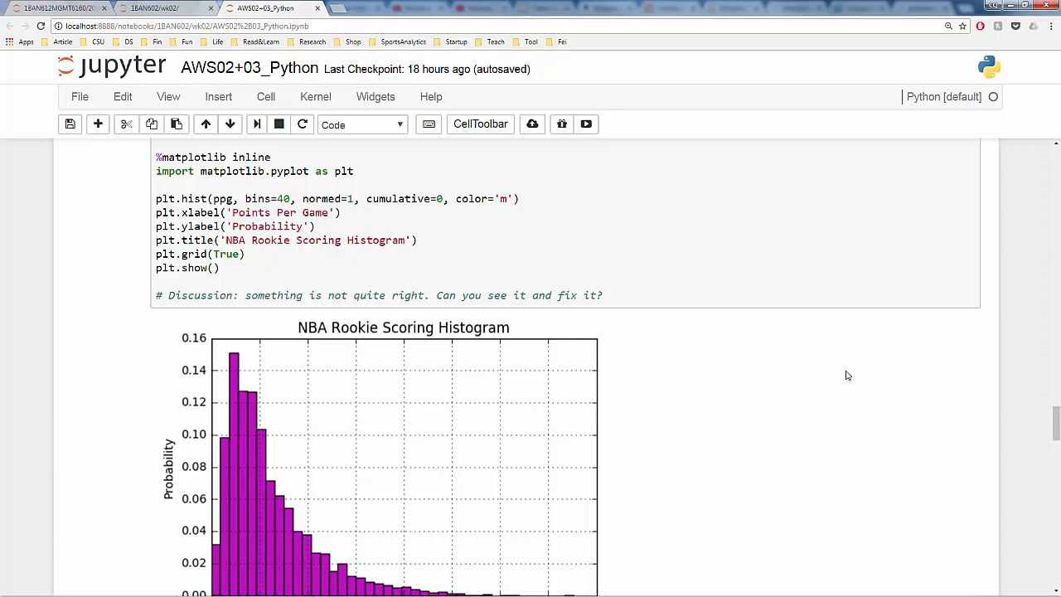
{"action": "mouse_move", "coordinate": [814, 349]}
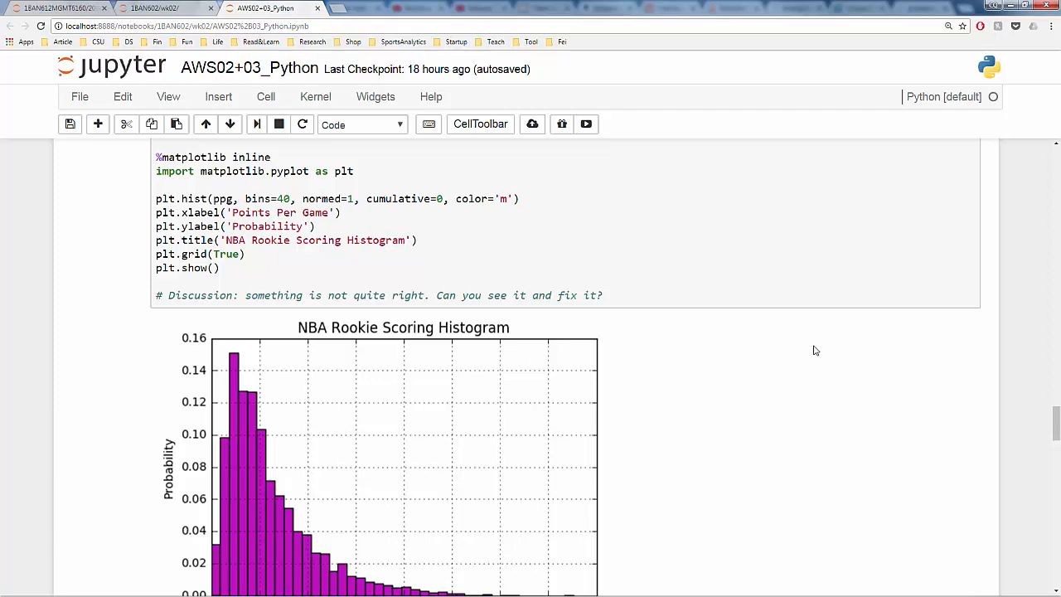
{"action": "mouse_move", "coordinate": [510, 296]}
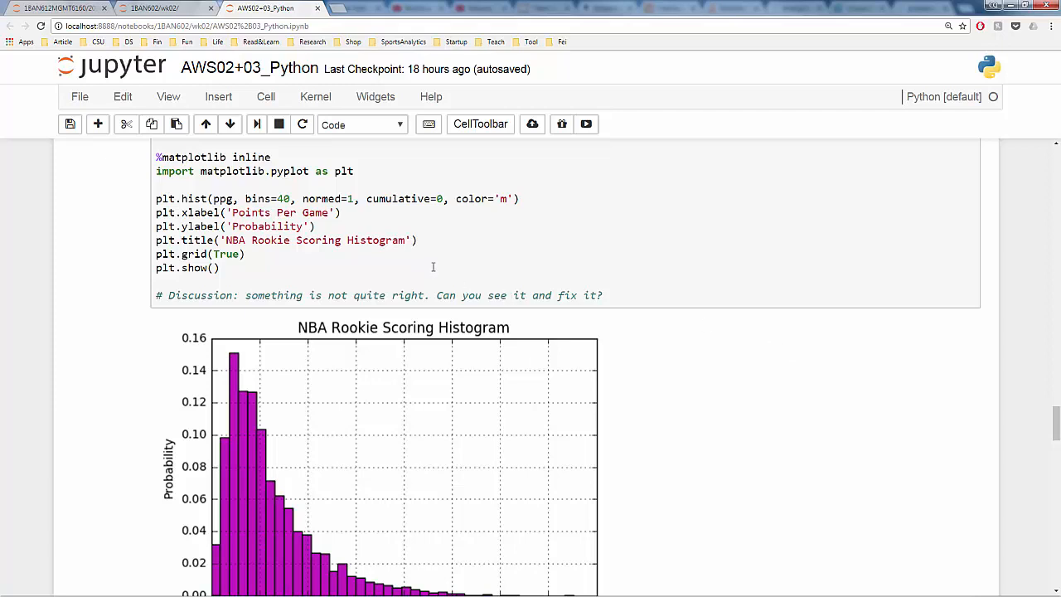
{"action": "mouse_move", "coordinate": [207, 410]}
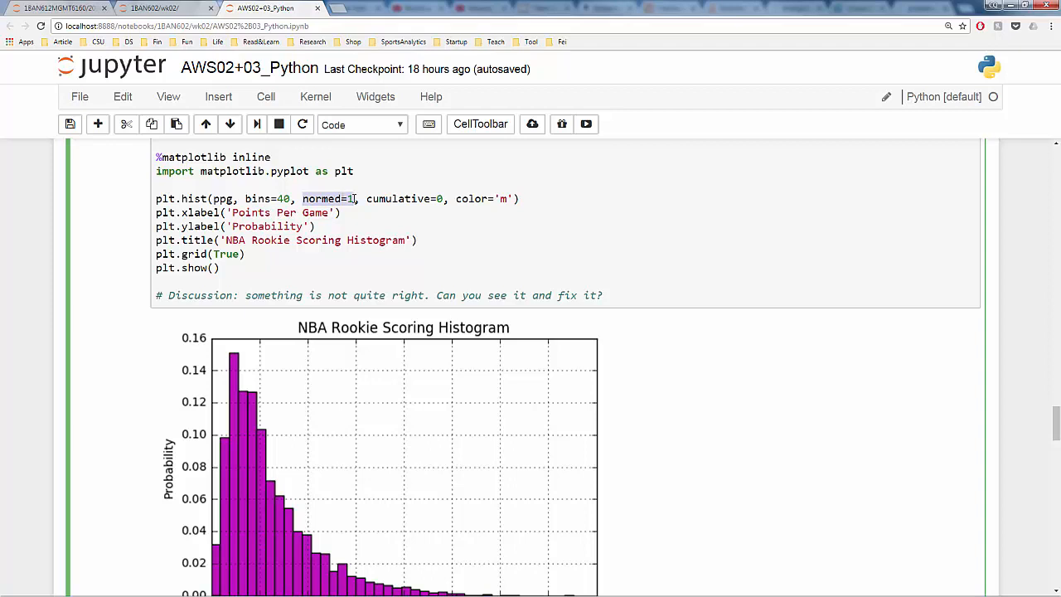
{"action": "mouse_move", "coordinate": [236, 381]}
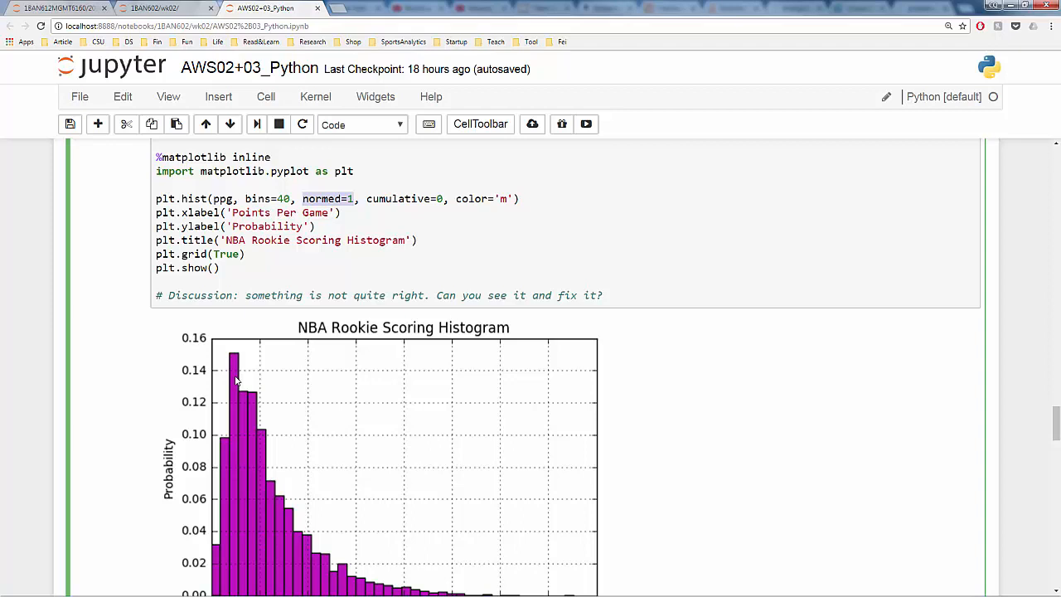
{"action": "mouse_move", "coordinate": [697, 249]}
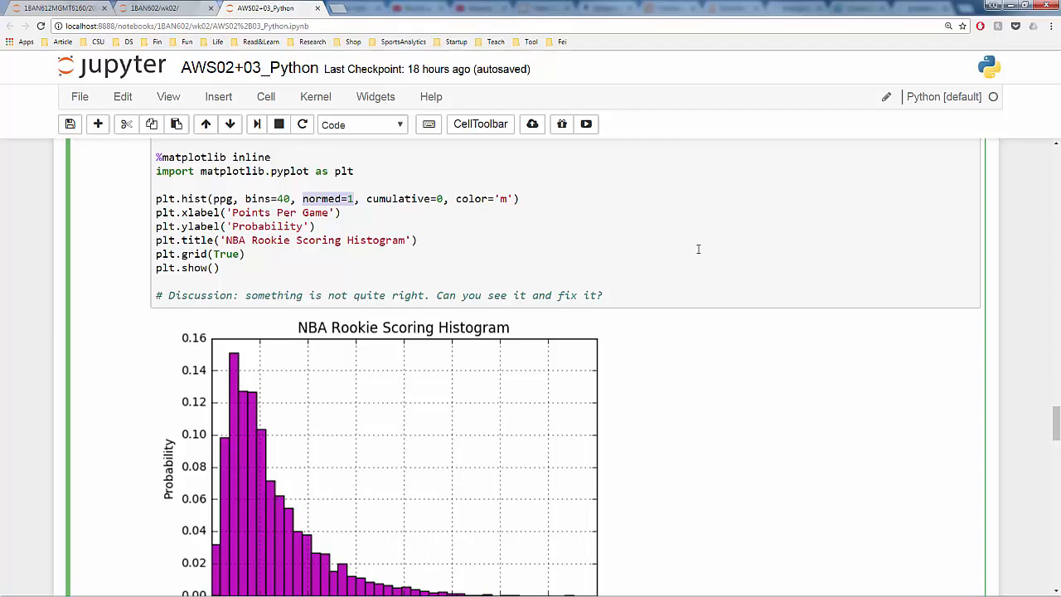
{"action": "scroll", "scroll_direction": "down", "scroll_amount": 3}
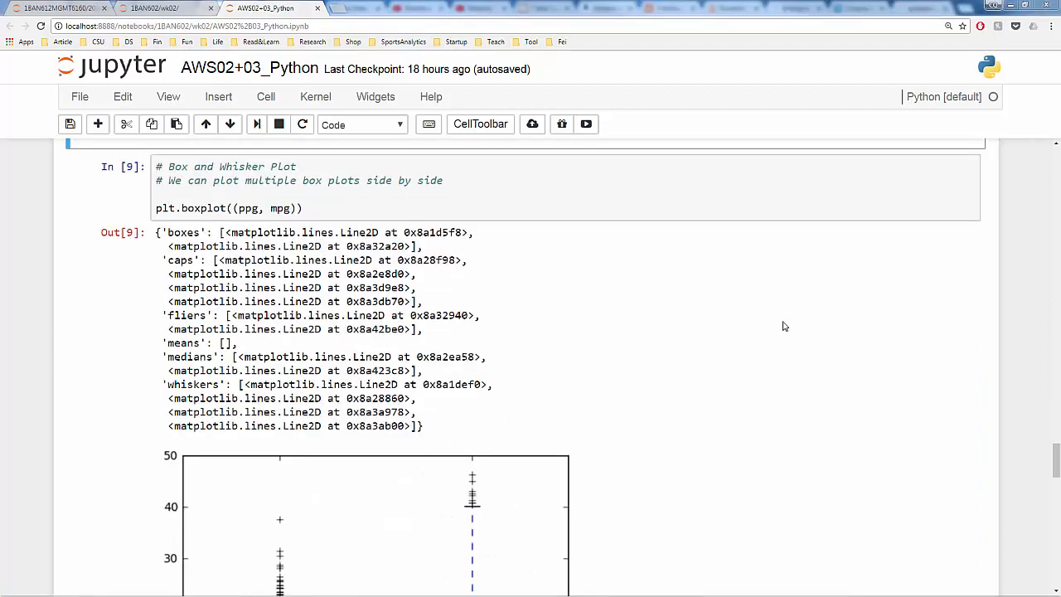
{"action": "mouse_move", "coordinate": [649, 339]}
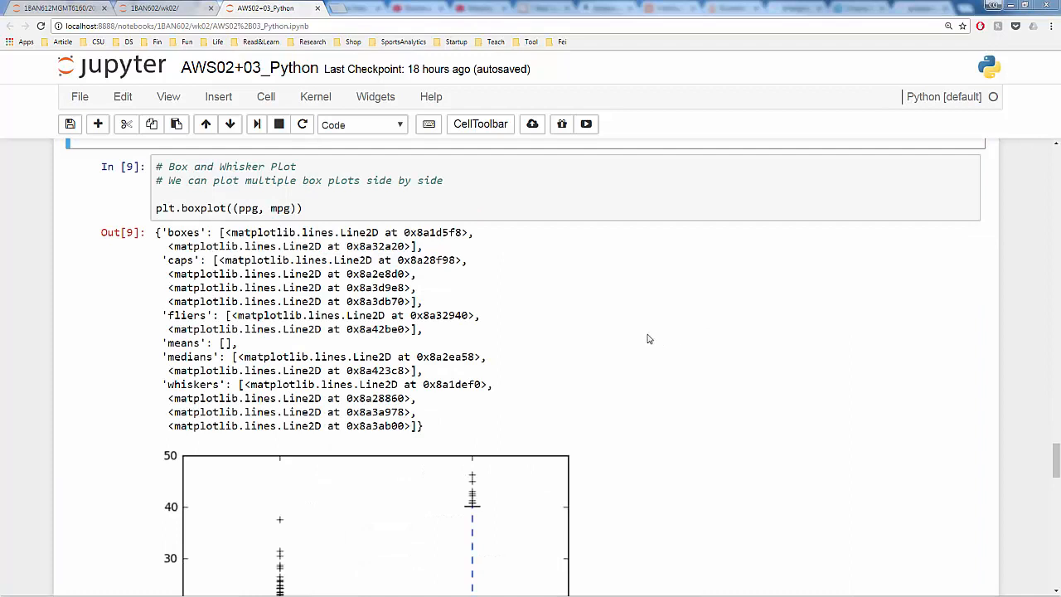
{"action": "mouse_move", "coordinate": [486, 303]}
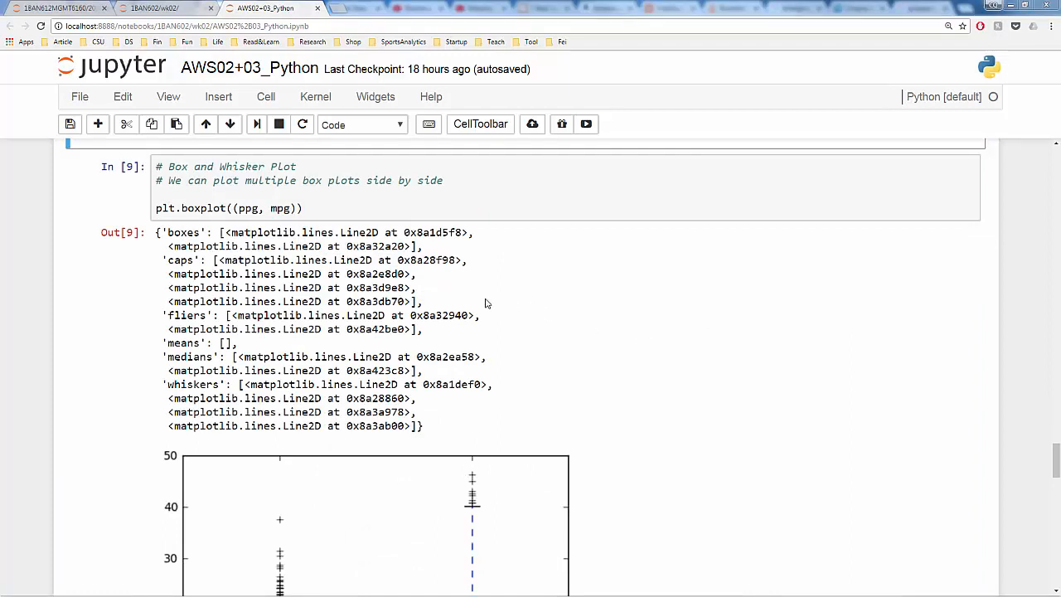
{"action": "left_click", "coordinate": [304, 208]}
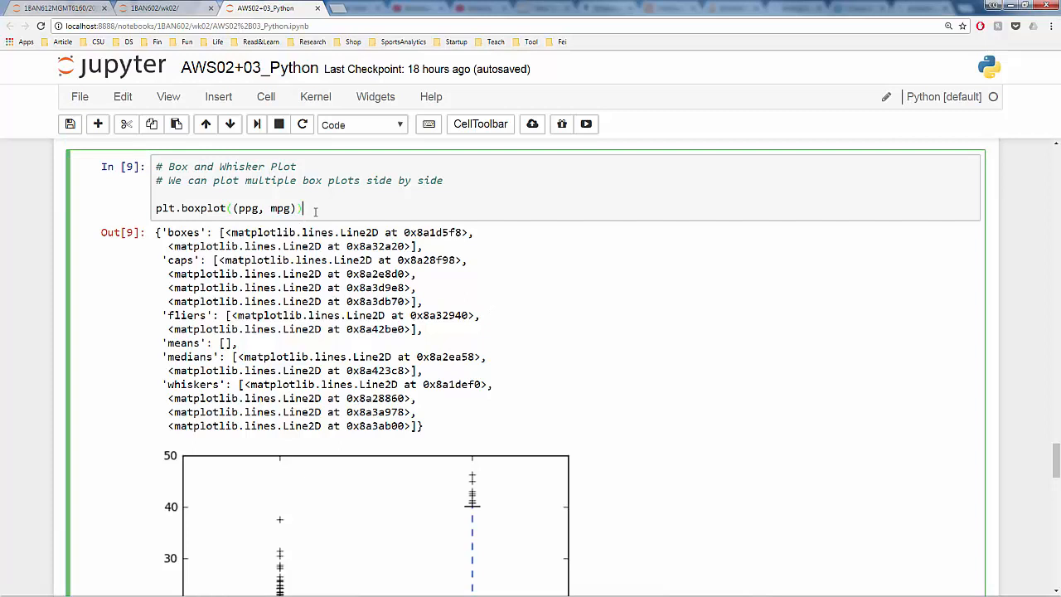
{"action": "mouse_move", "coordinate": [335, 223]}
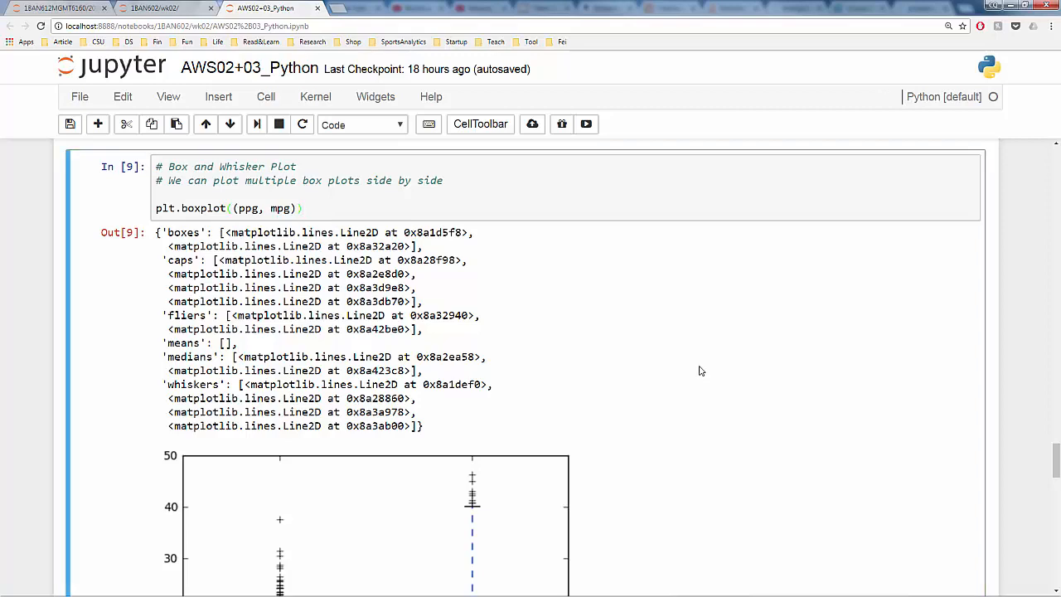
{"action": "scroll", "scroll_direction": "down", "scroll_amount": 3}
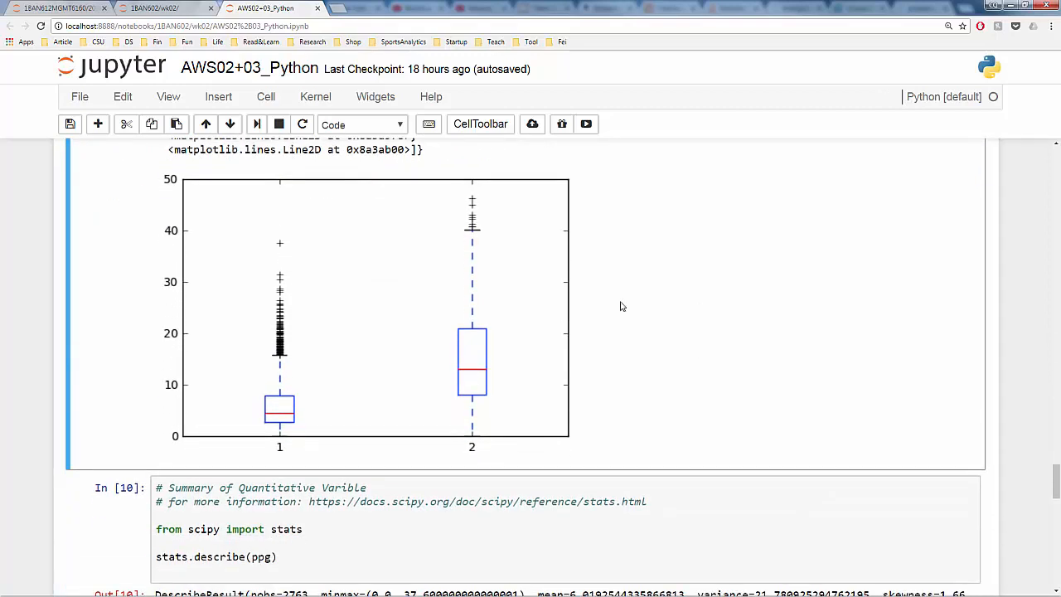
{"action": "mouse_move", "coordinate": [705, 302]}
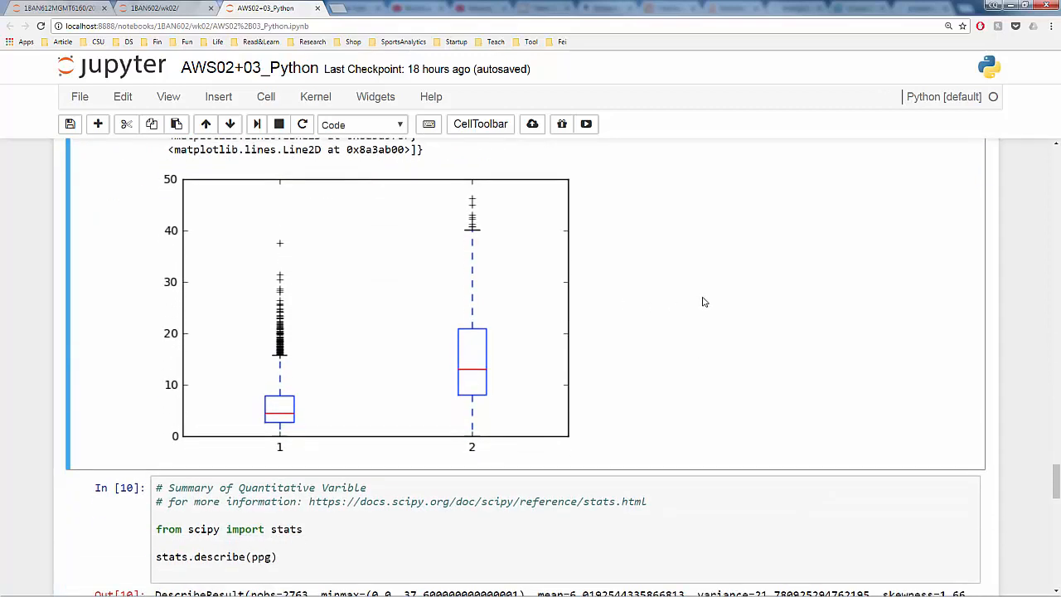
{"action": "mouse_move", "coordinate": [700, 300]}
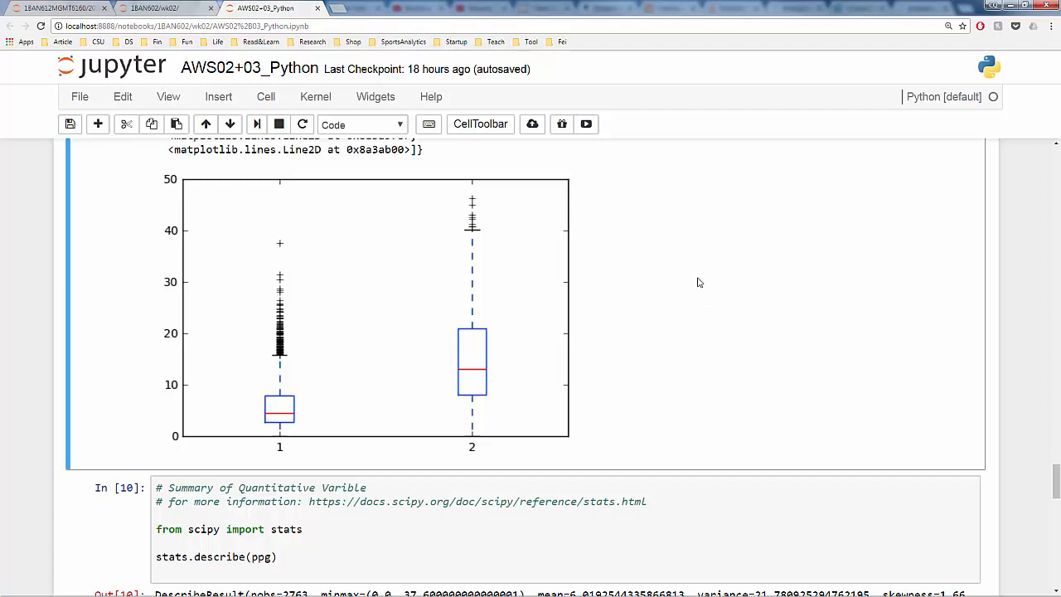
{"action": "mouse_move", "coordinate": [680, 294]}
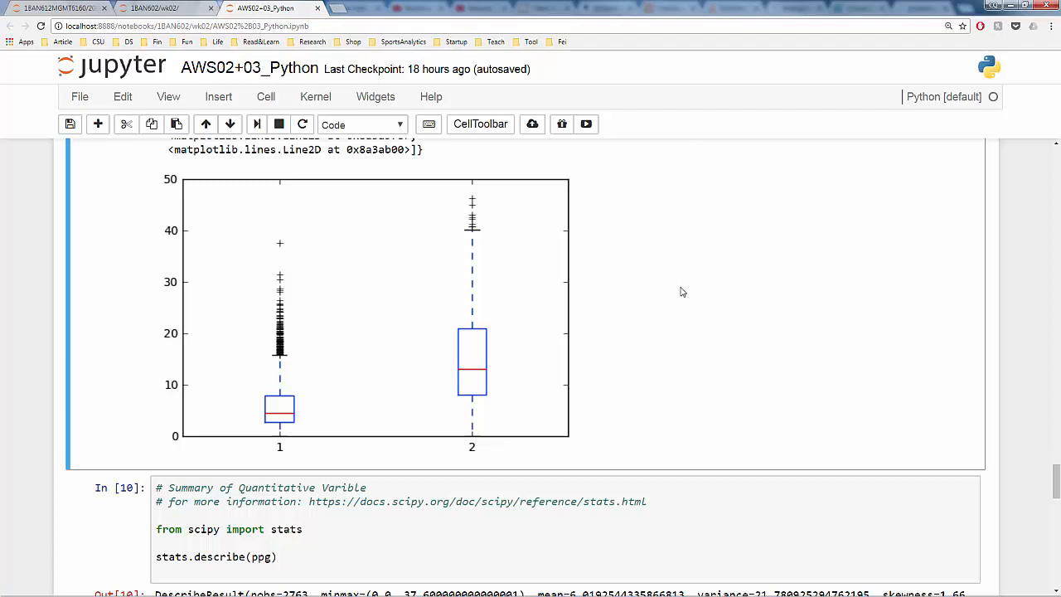
{"action": "mouse_move", "coordinate": [685, 280]}
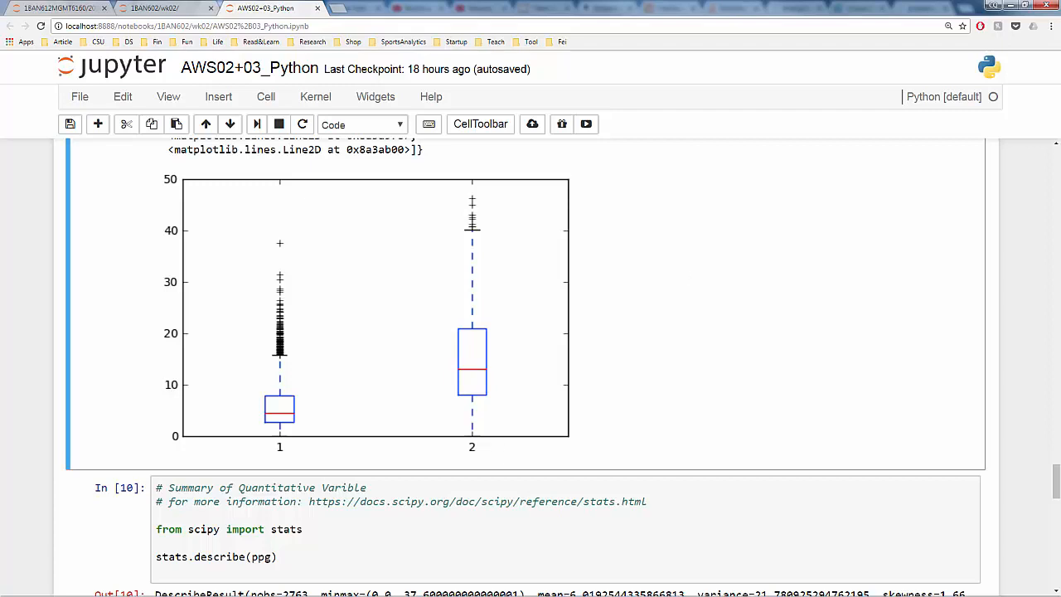
{"action": "scroll", "scroll_direction": "down", "scroll_amount": 3}
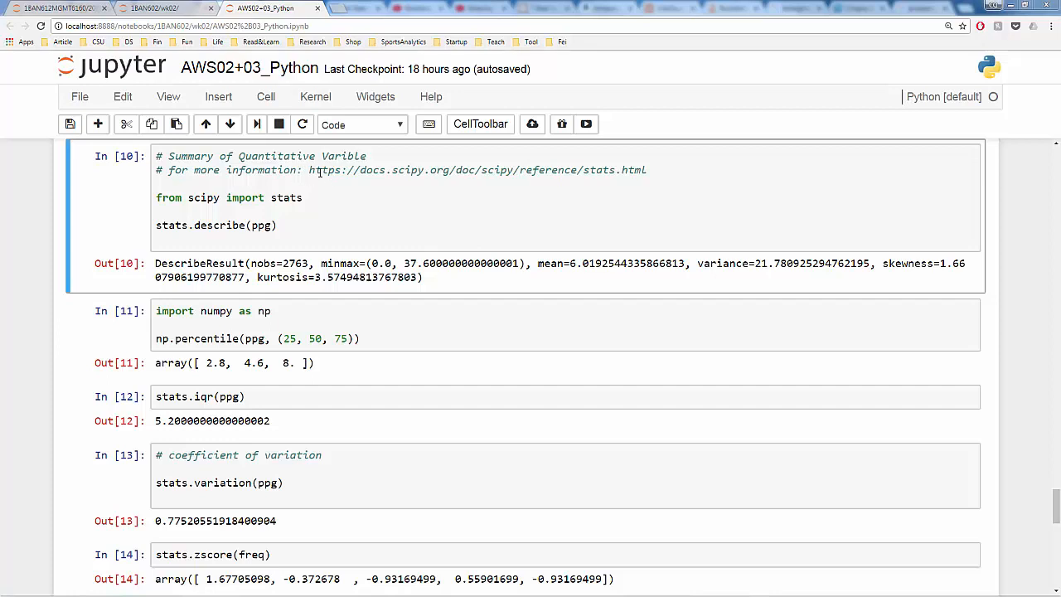
{"action": "mouse_move", "coordinate": [347, 213]}
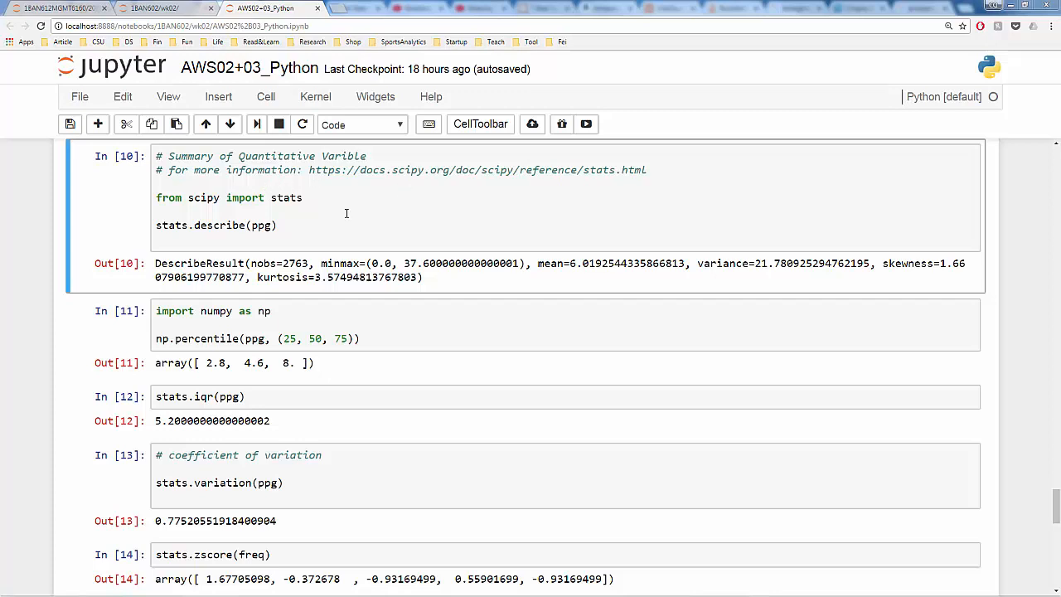
{"action": "mouse_move", "coordinate": [211, 339]}
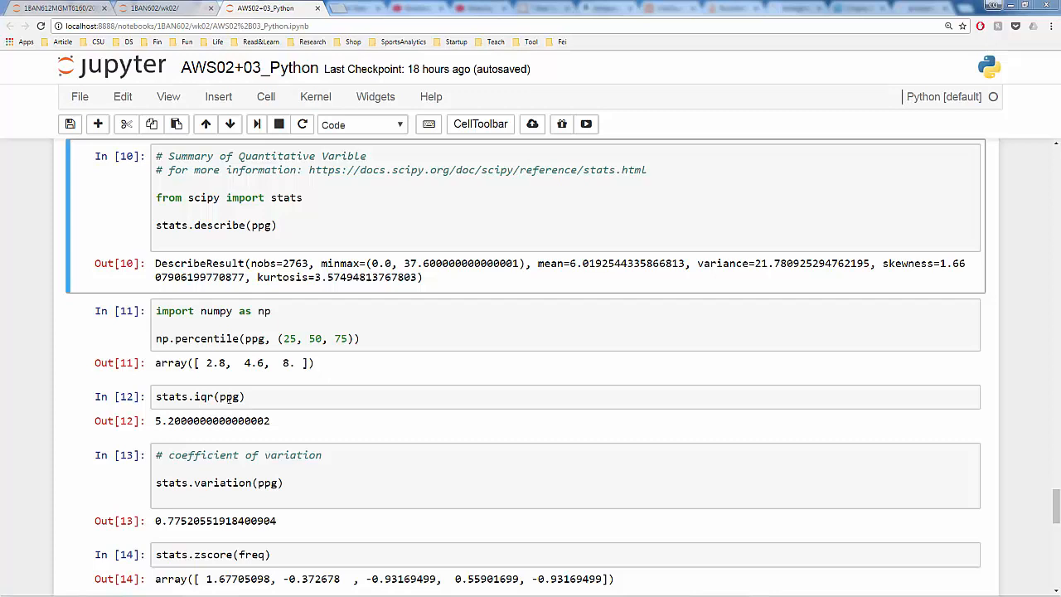
{"action": "scroll", "scroll_direction": "down", "scroll_amount": 3}
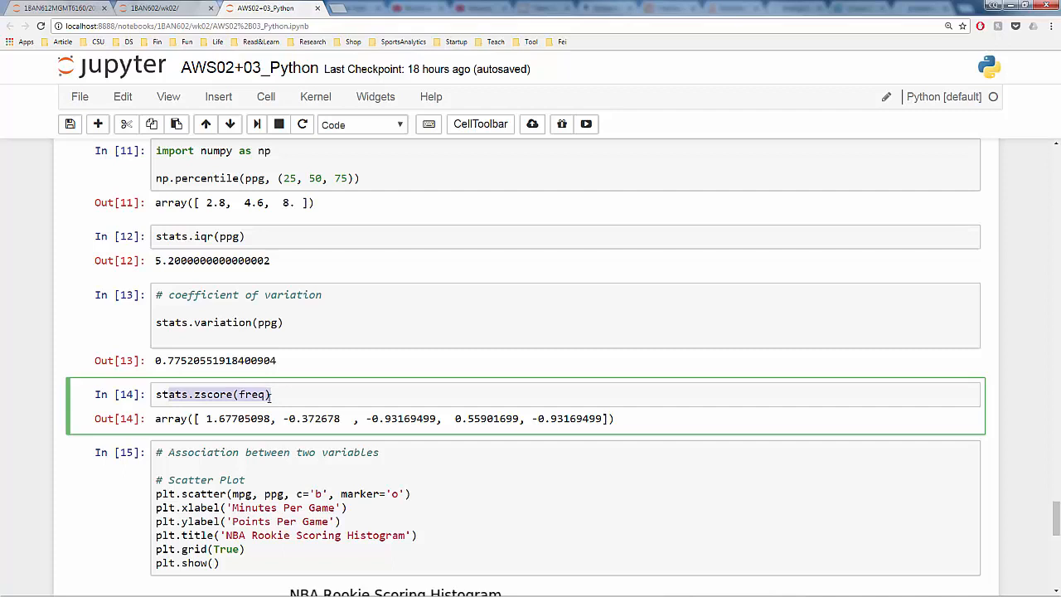
{"action": "left_click", "coordinate": [265, 394]}
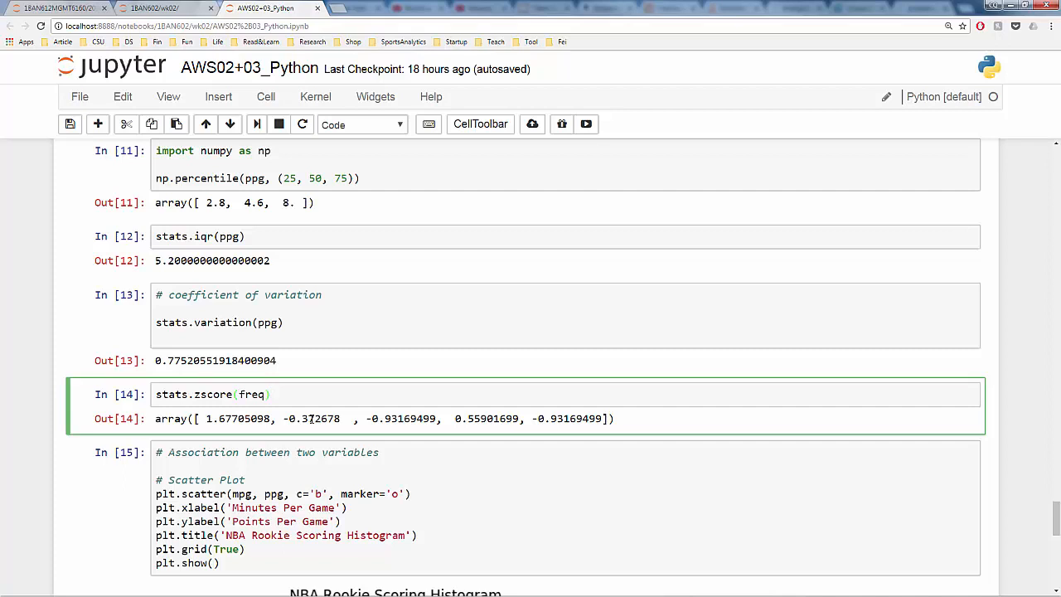
{"action": "left_click", "coordinate": [271, 394]}
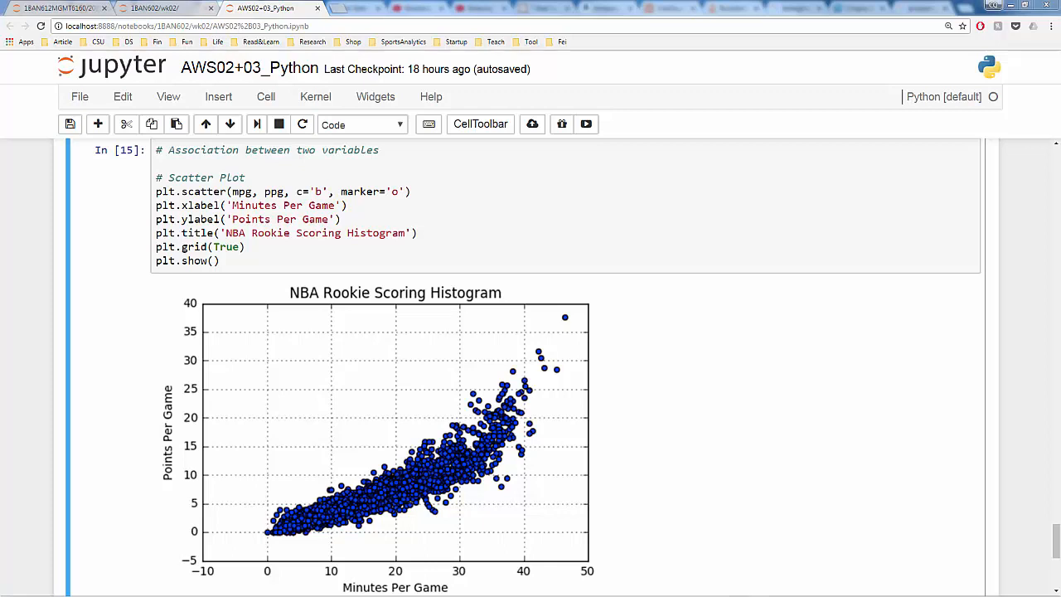
{"action": "mouse_move", "coordinate": [332, 355]}
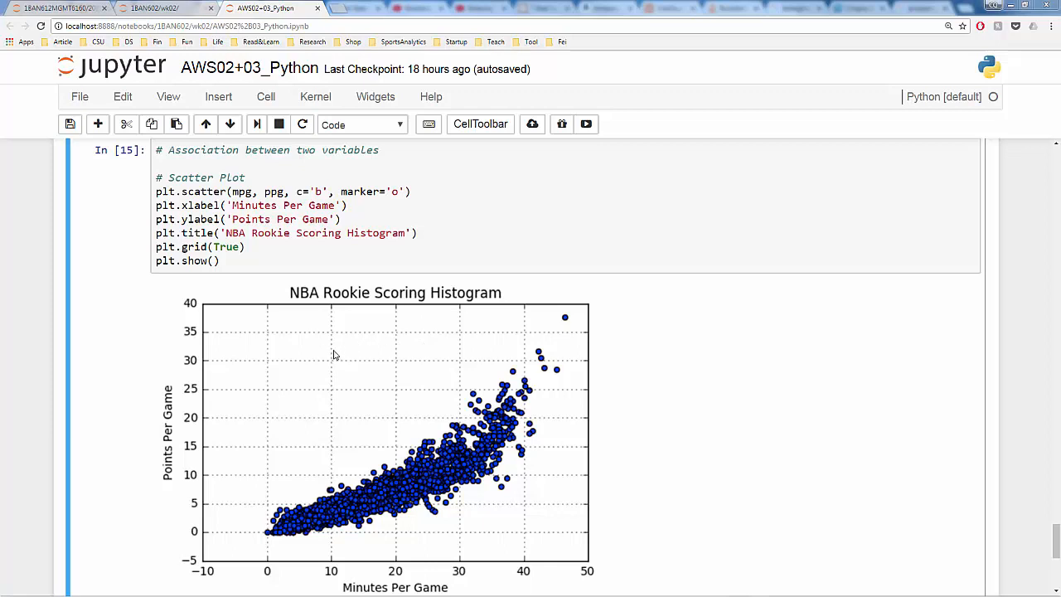
{"action": "mouse_move", "coordinate": [319, 513]}
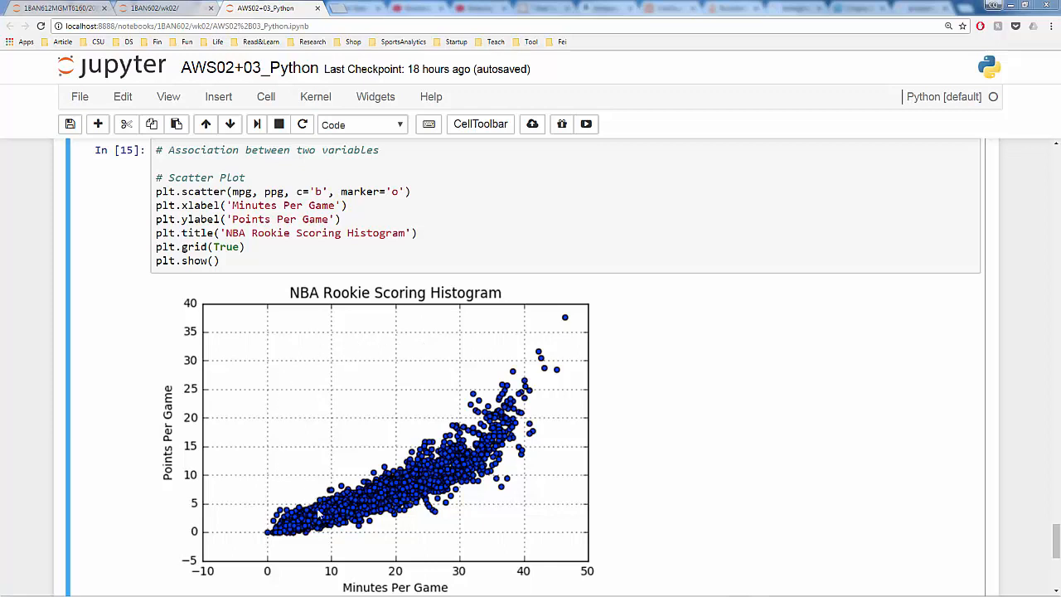
{"action": "mouse_move", "coordinate": [282, 516]}
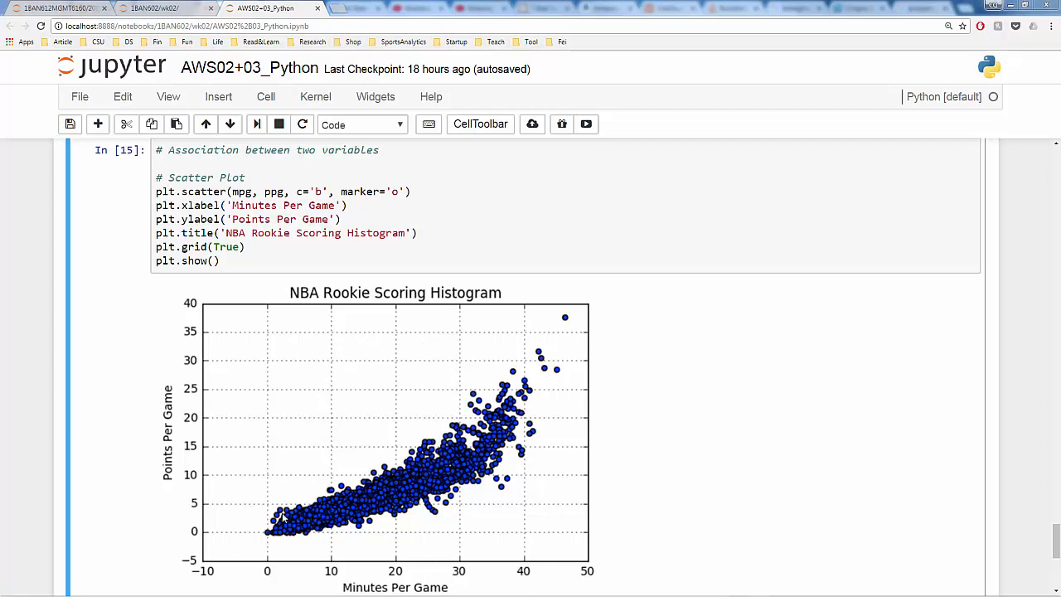
{"action": "mouse_move", "coordinate": [455, 429]}
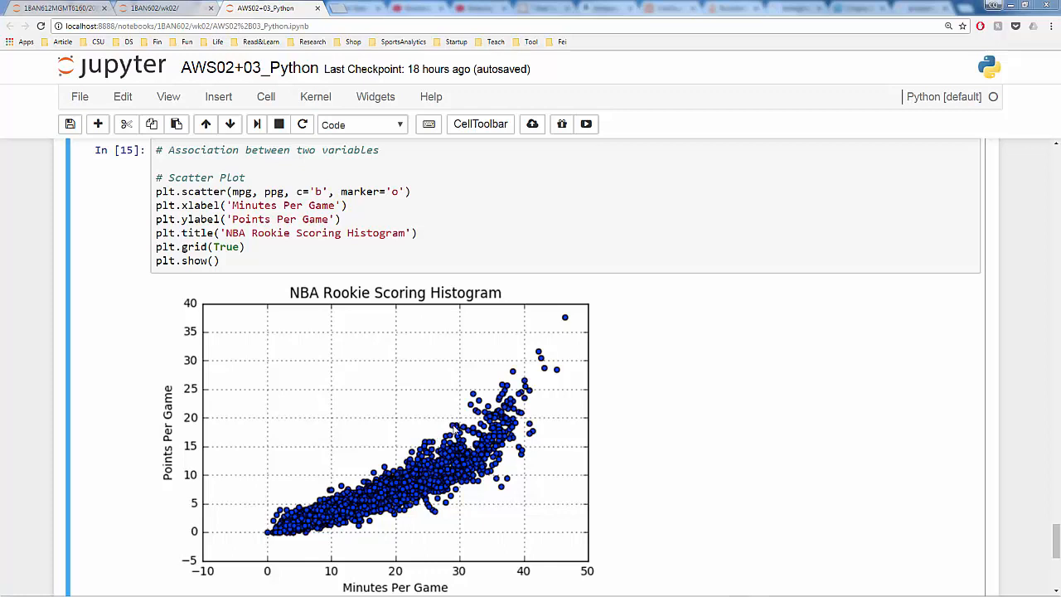
{"action": "mouse_move", "coordinate": [456, 427]}
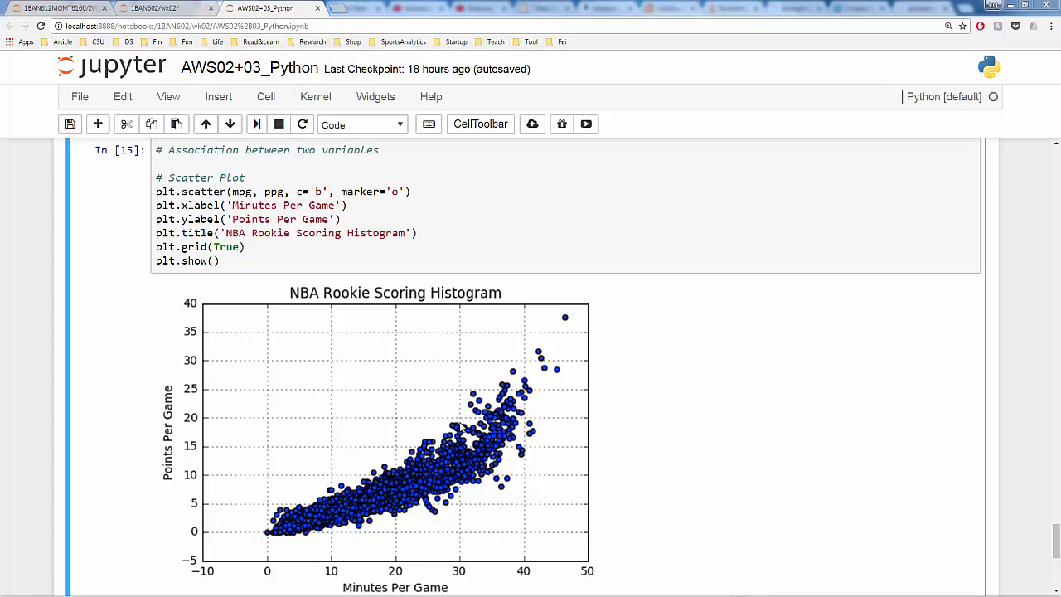
{"action": "mouse_move", "coordinate": [526, 387]}
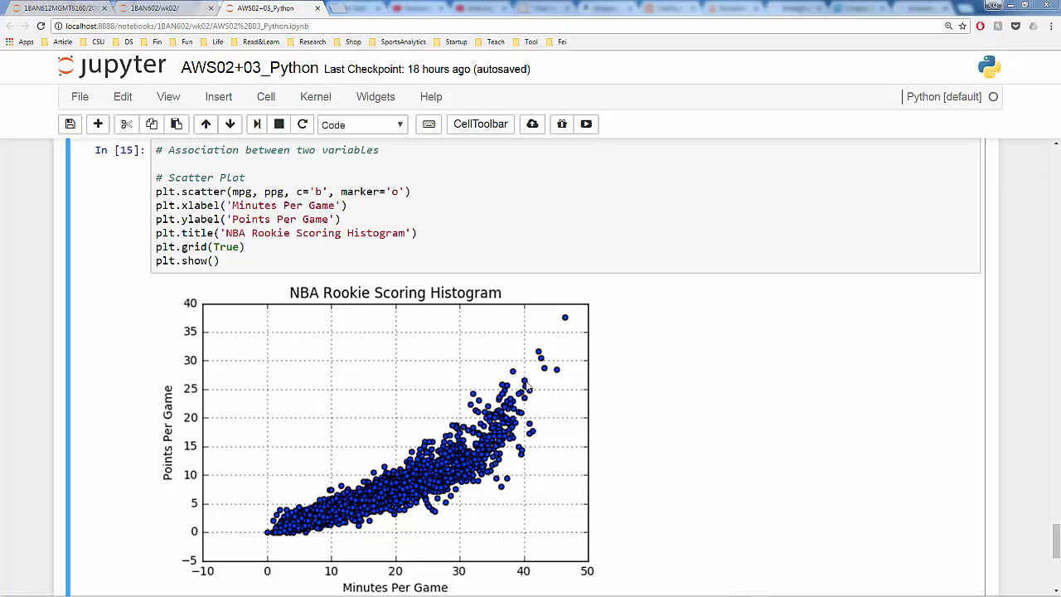
{"action": "scroll", "scroll_direction": "down", "scroll_amount": 3}
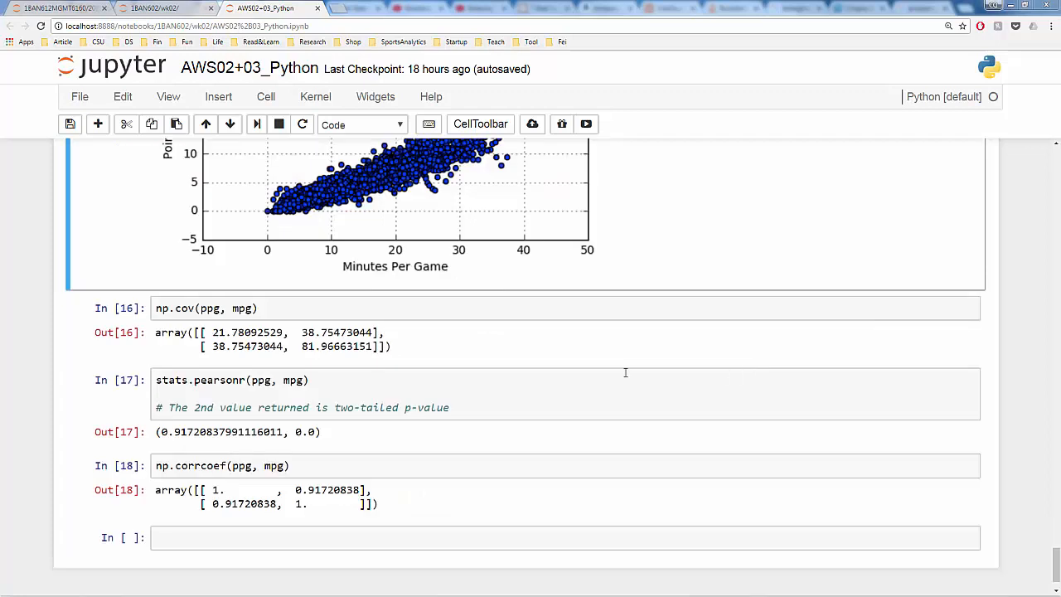
{"action": "mouse_move", "coordinate": [493, 373]}
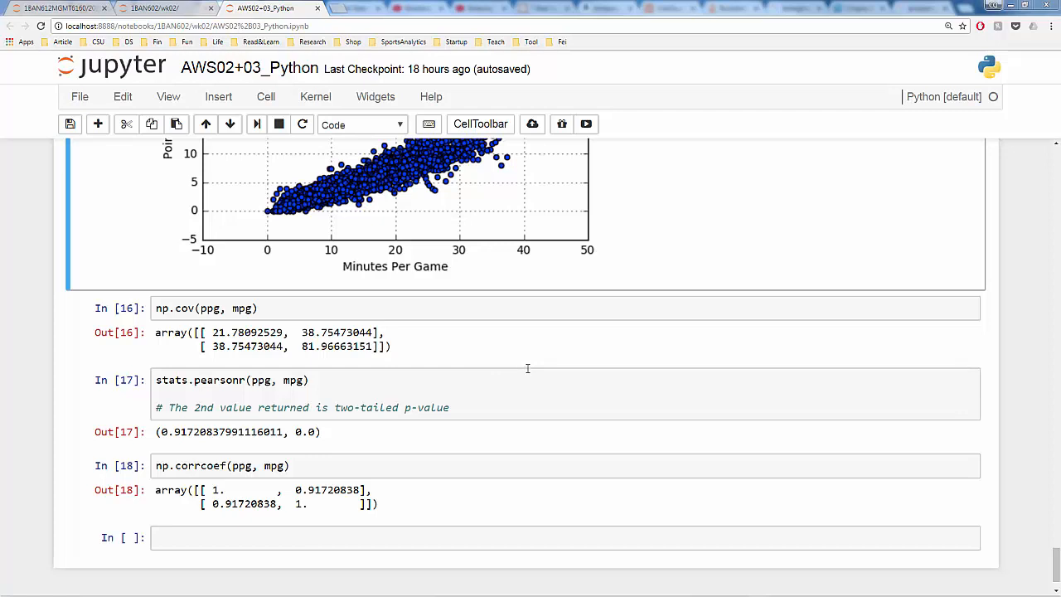
{"action": "mouse_move", "coordinate": [489, 357]}
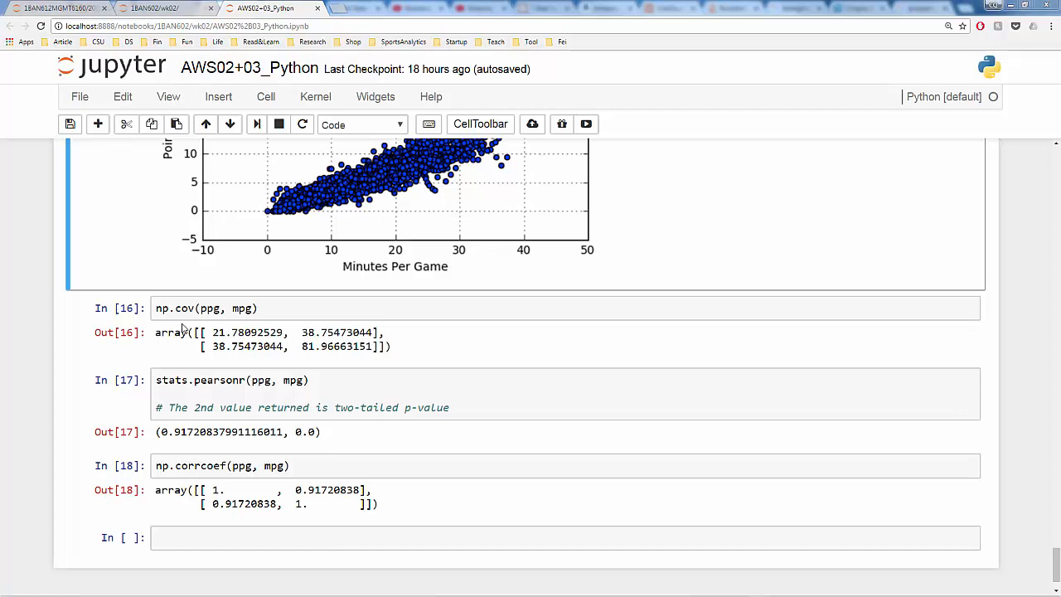
{"action": "mouse_move", "coordinate": [228, 411]}
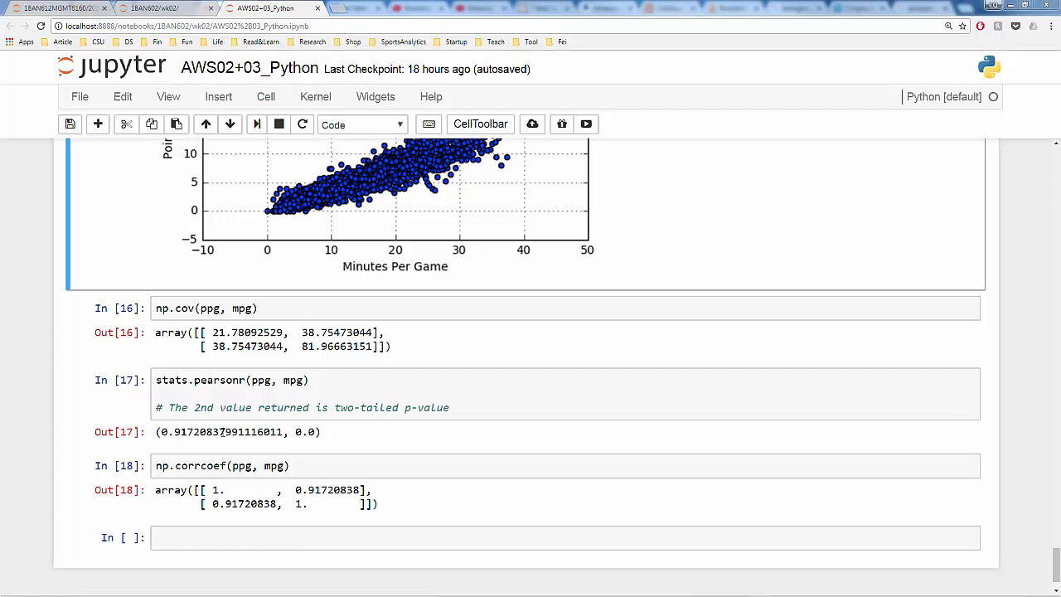
{"action": "double_click", "coordinate": [217, 380]}
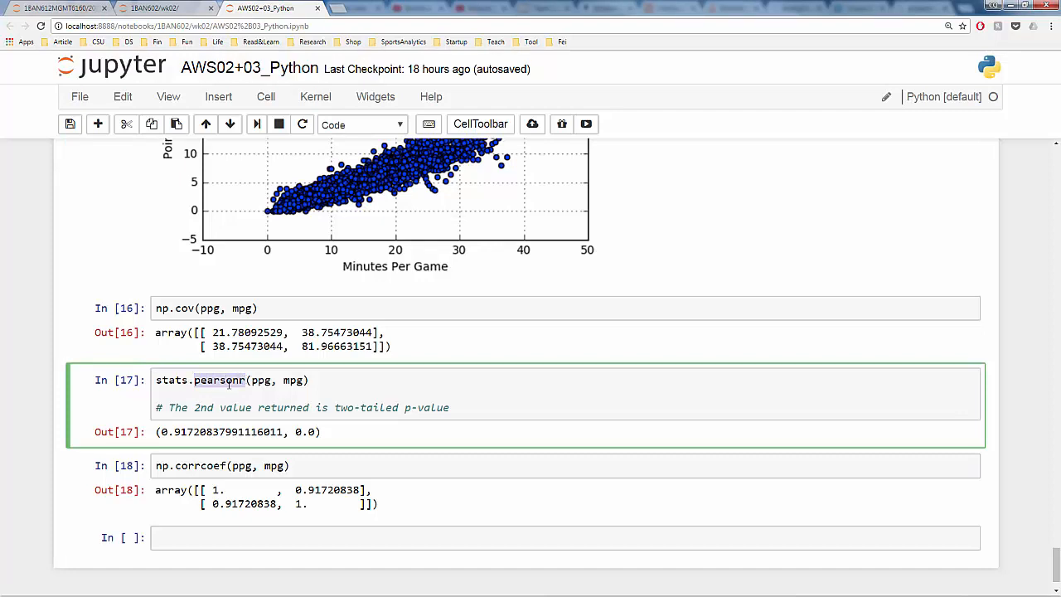
{"action": "double_click", "coordinate": [304, 431]}
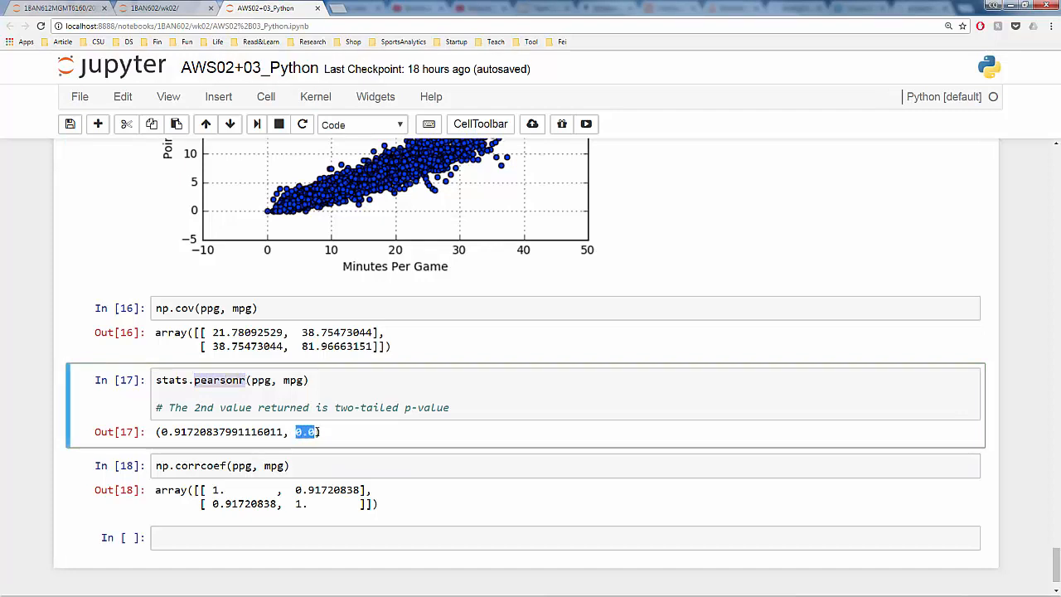